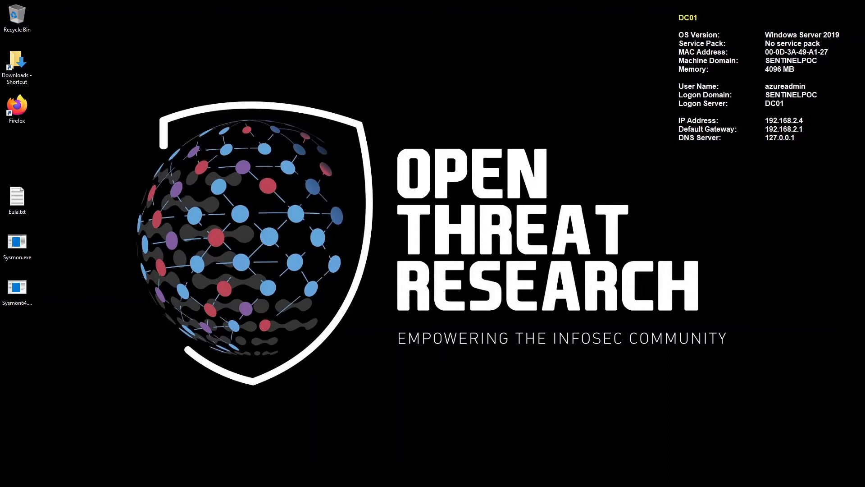
mouse_move(737, 118)
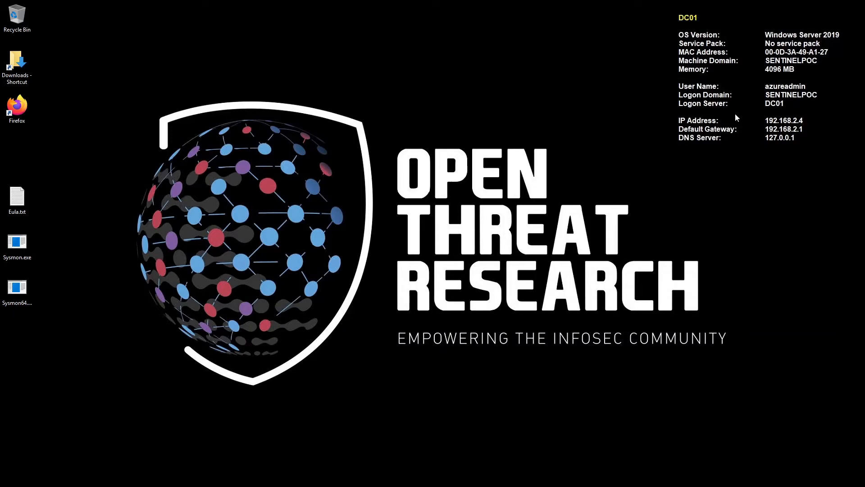
mouse_move(557, 26)
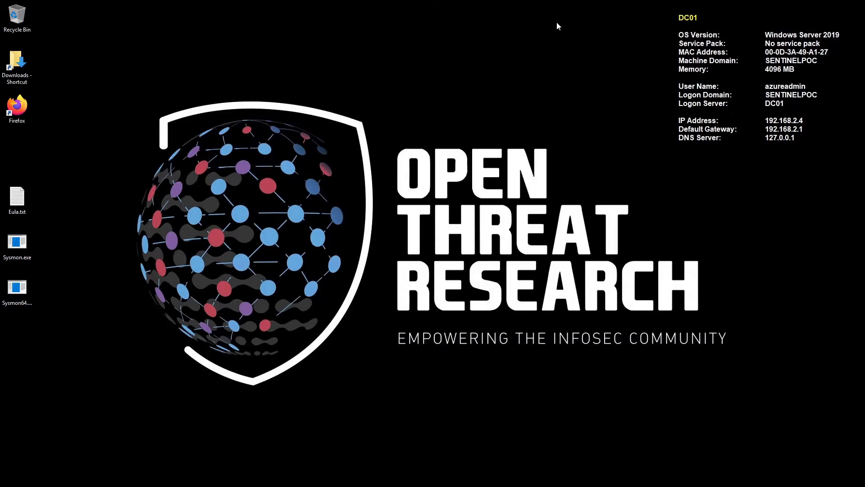
mouse_move(597, 45)
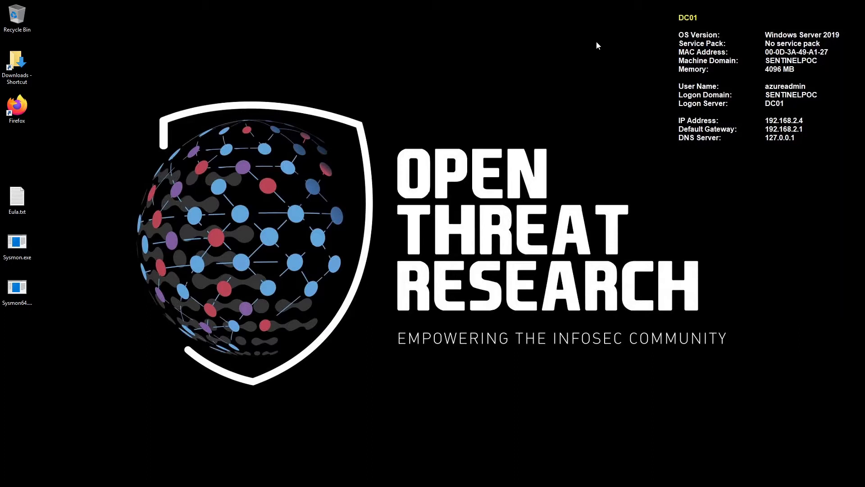
mouse_move(605, 90)
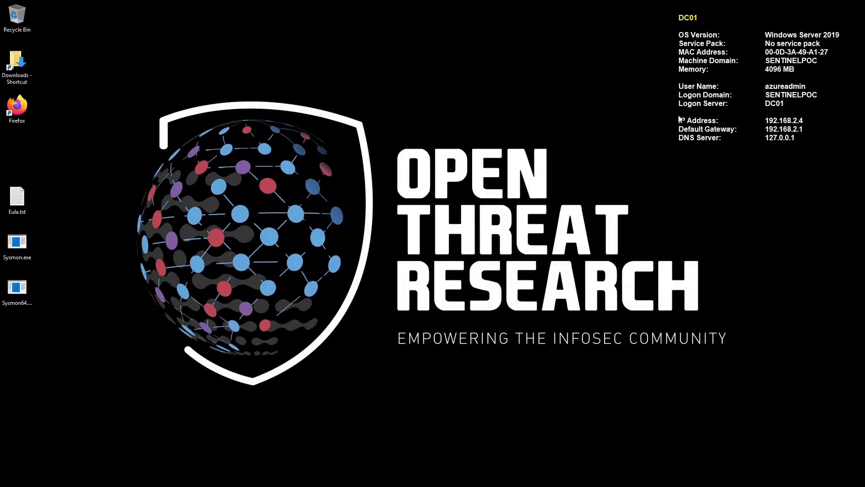
mouse_move(730, 157)
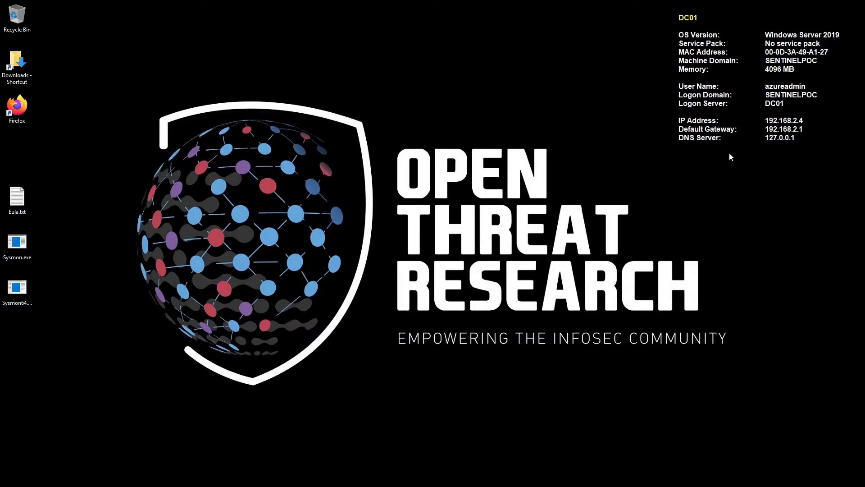
mouse_move(653, 188)
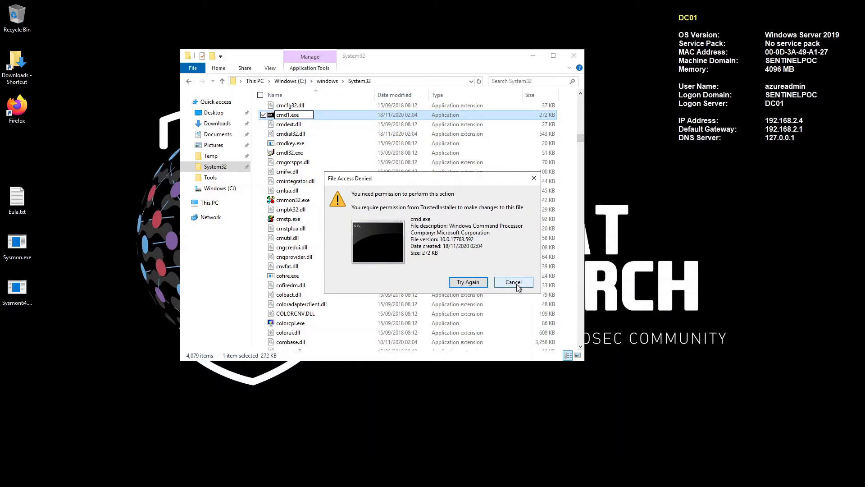
Cancel the denied rename, copy cmd.exe and go to the Temp folder in Quick access.
click(512, 283)
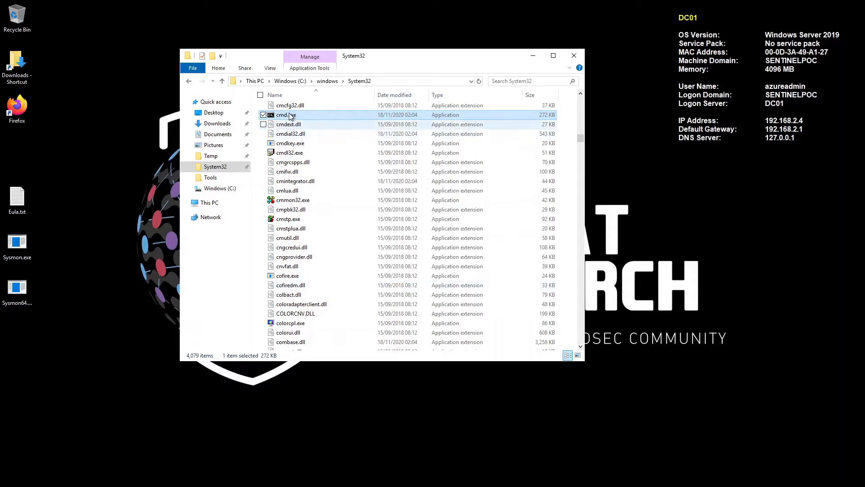
right_click(286, 114)
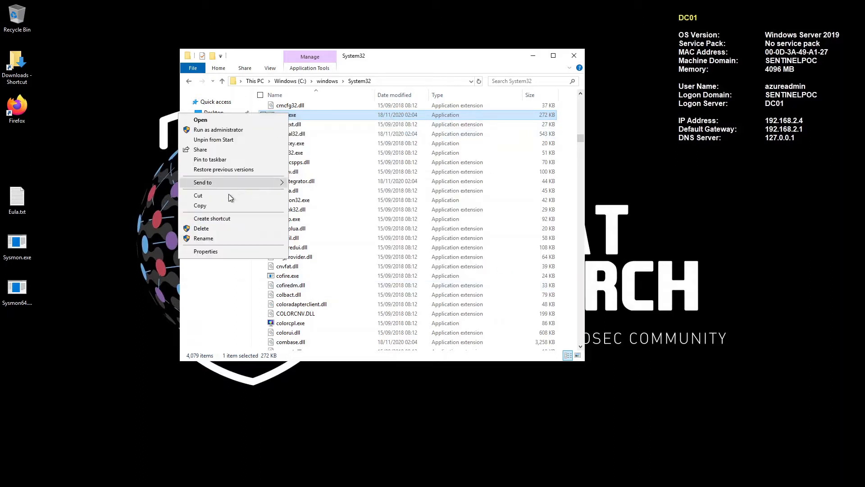
mouse_move(219, 207)
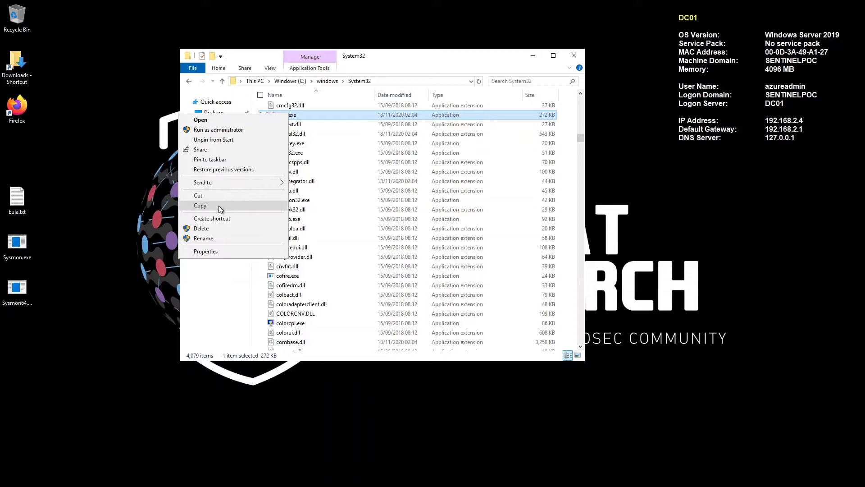
click(200, 206)
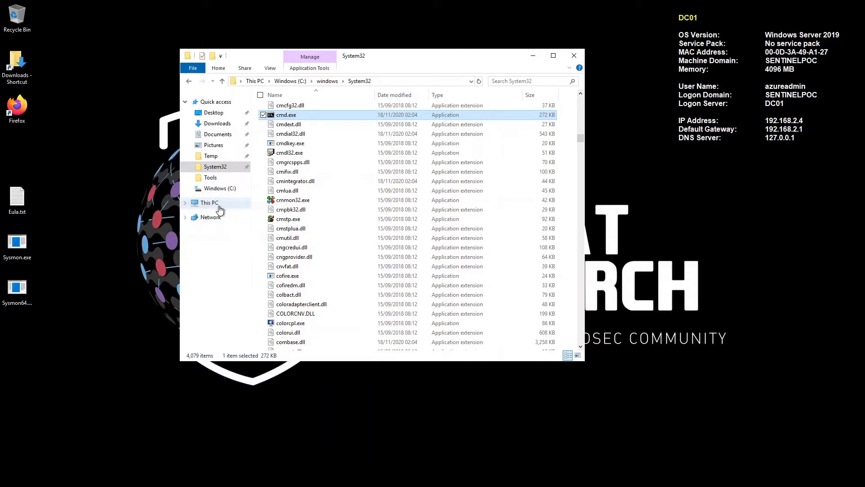
click(211, 155)
text(cdm.exe)
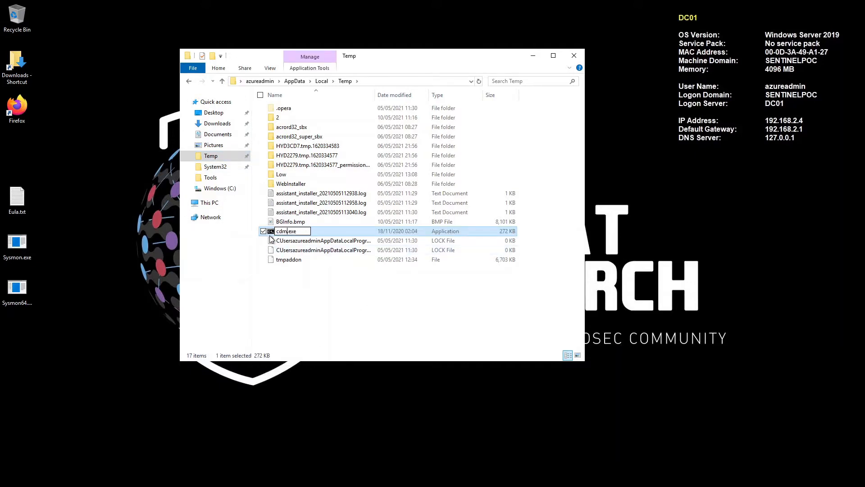
Paste the copy as cdm.exe, launch it, run ipconfig, then close the console.
key(Enter)
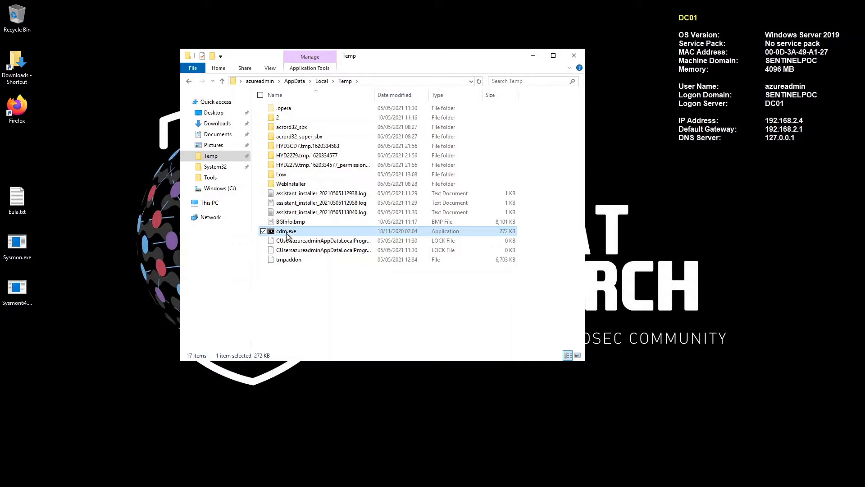
double_click(286, 231)
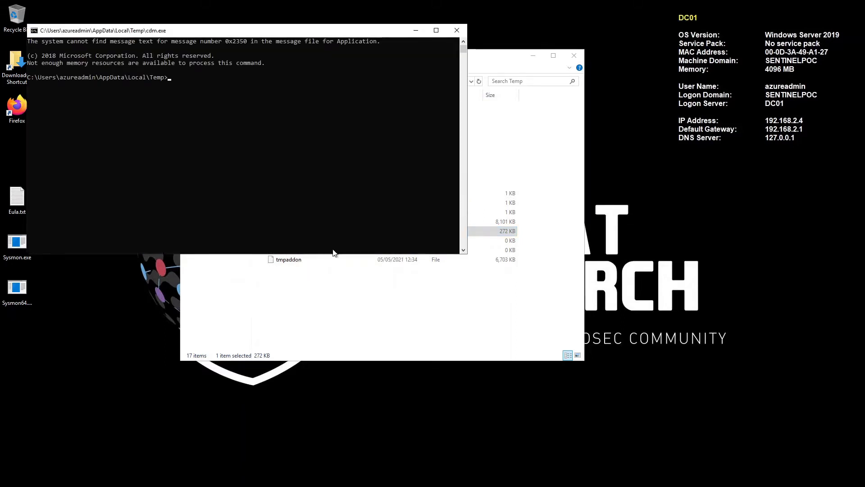
text(ipconfig)
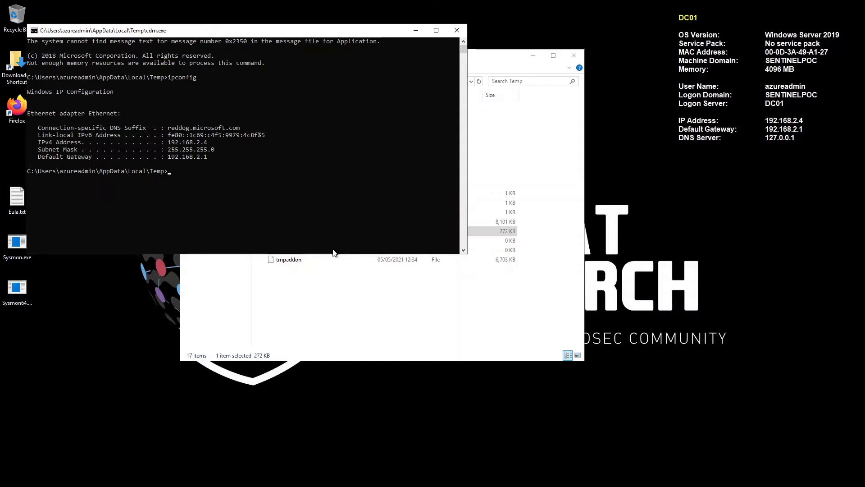
mouse_move(451, 35)
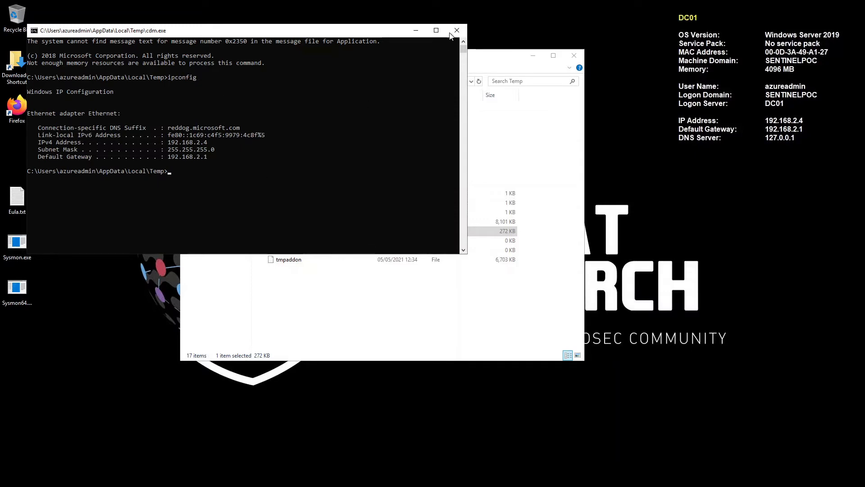
click(456, 31)
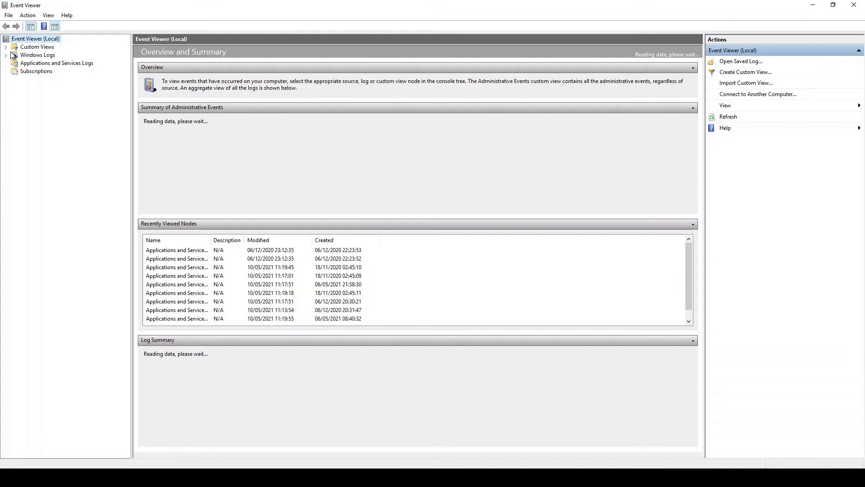
Expand Applications and Services Logs > Microsoft > Windows down to the Sysmon group.
click(11, 63)
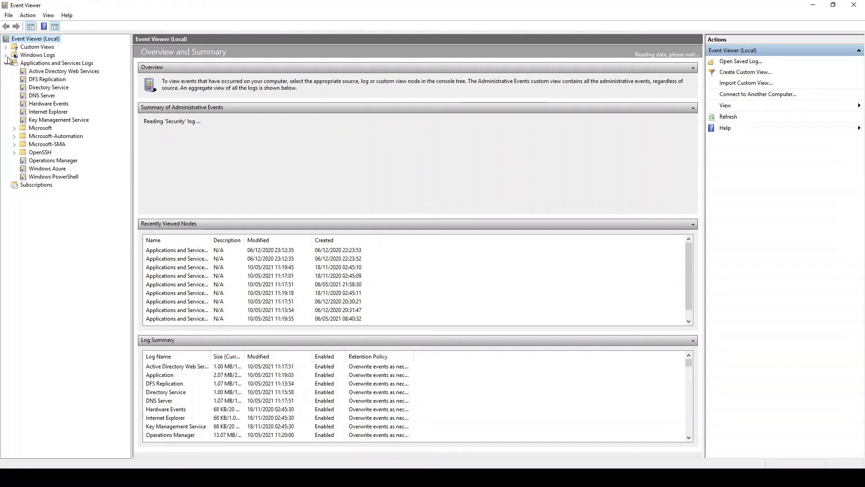
click(13, 128)
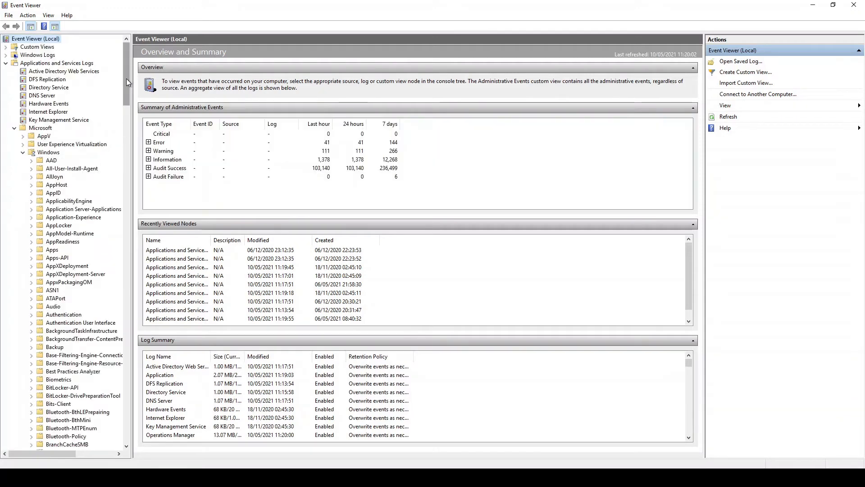
scroll(down, 3)
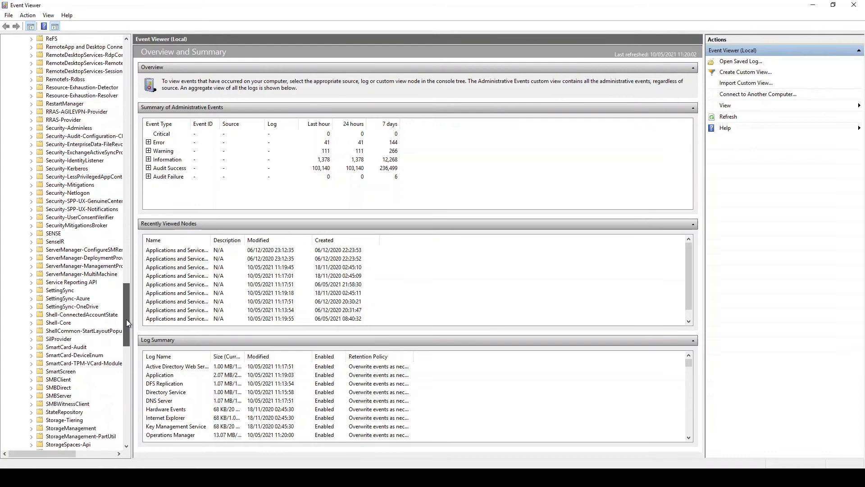
scroll(down, 3)
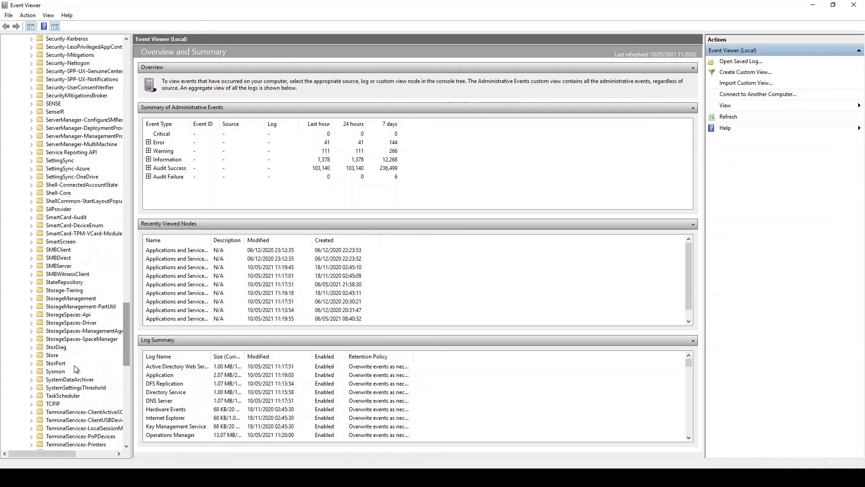
click(54, 372)
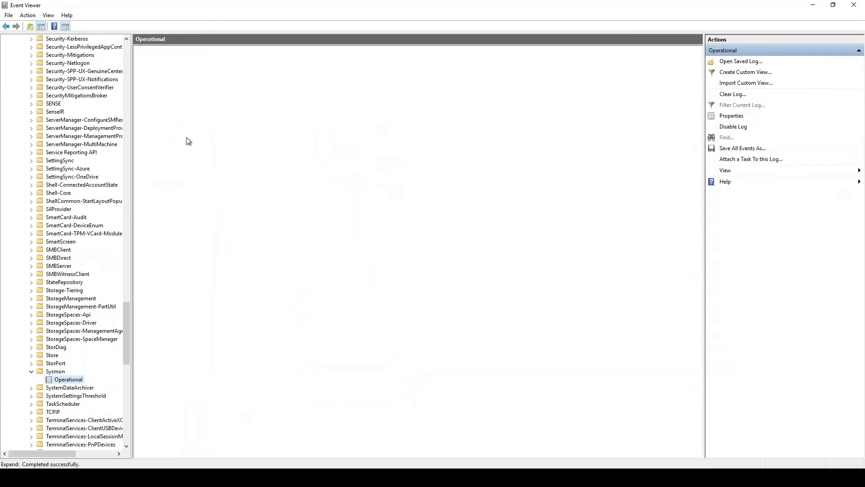
Open the Sysmon Operational log and start a Find search for 'cdm'.
click(67, 379)
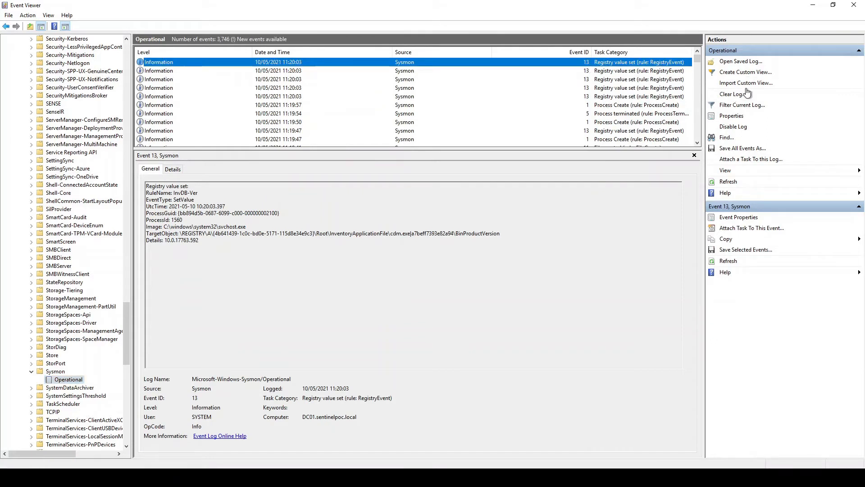
click(726, 137)
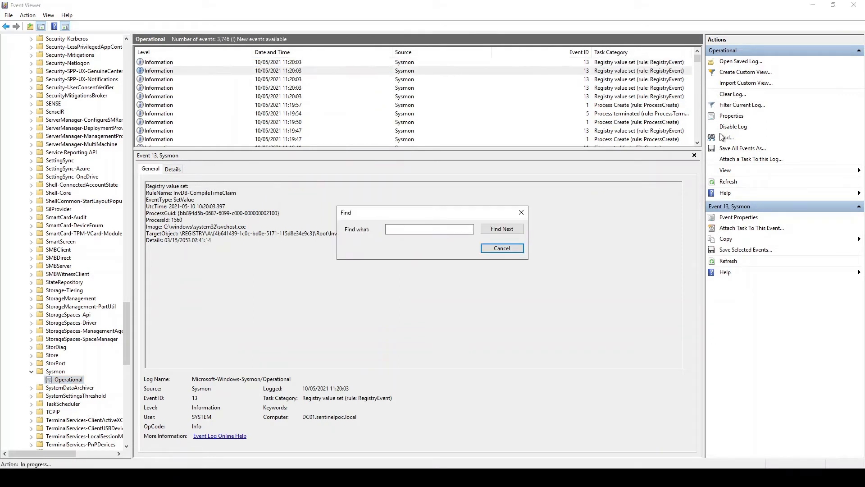
text(vf)
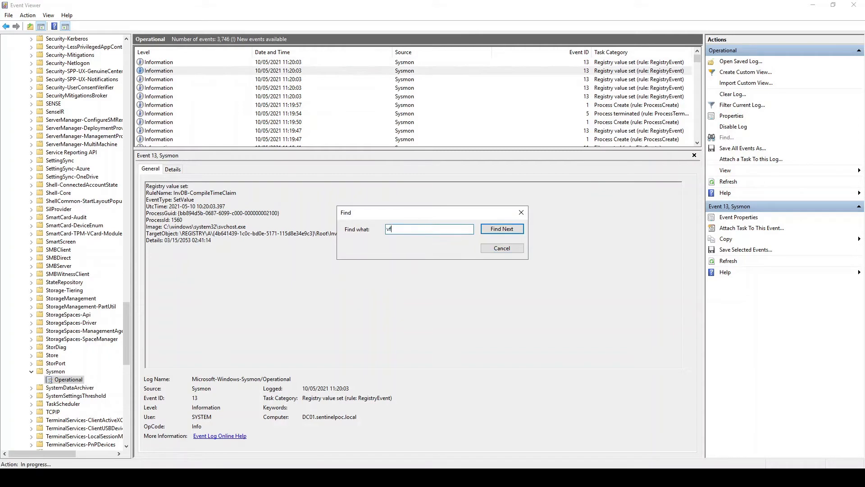
text(cdm)
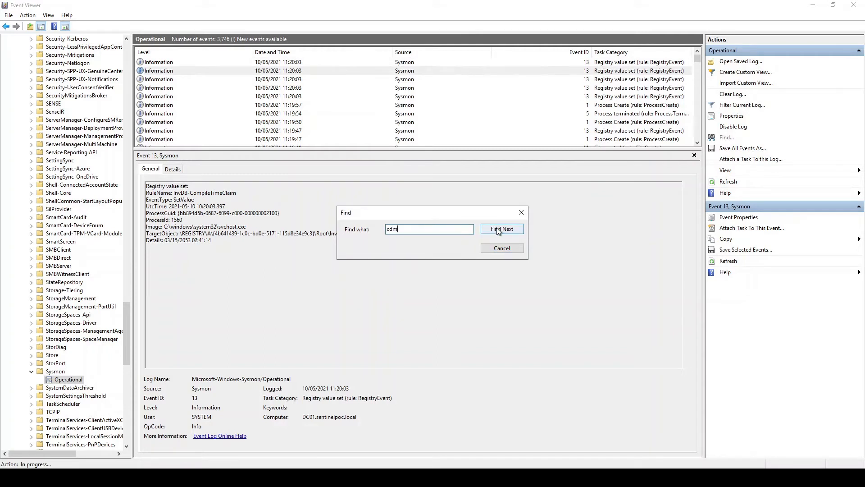
Step through cdm matches with Find Next until the ipconfig Process Create event appears.
click(502, 229)
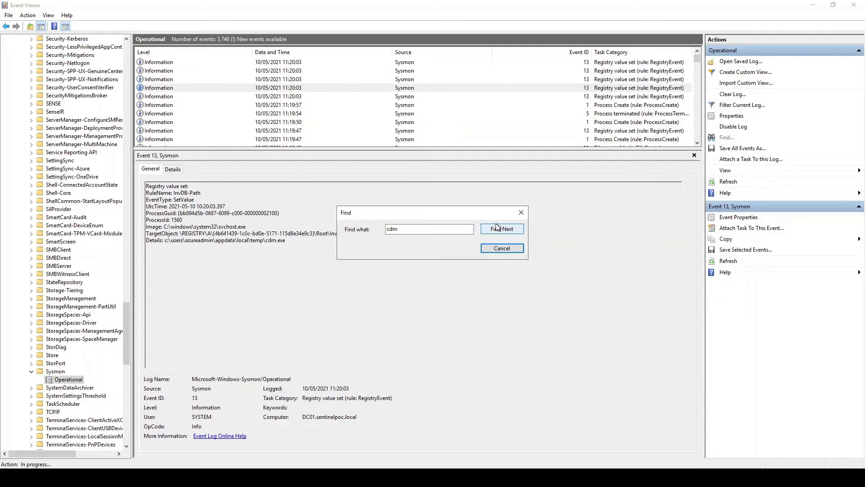
click(502, 229)
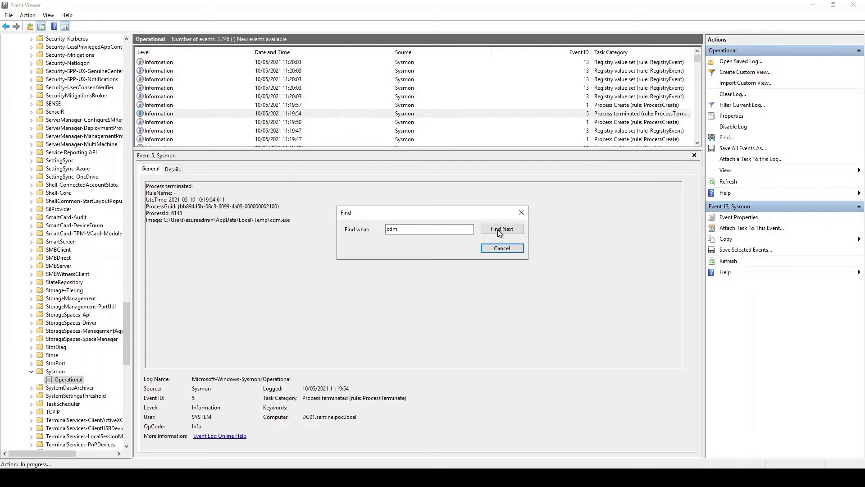
click(501, 229)
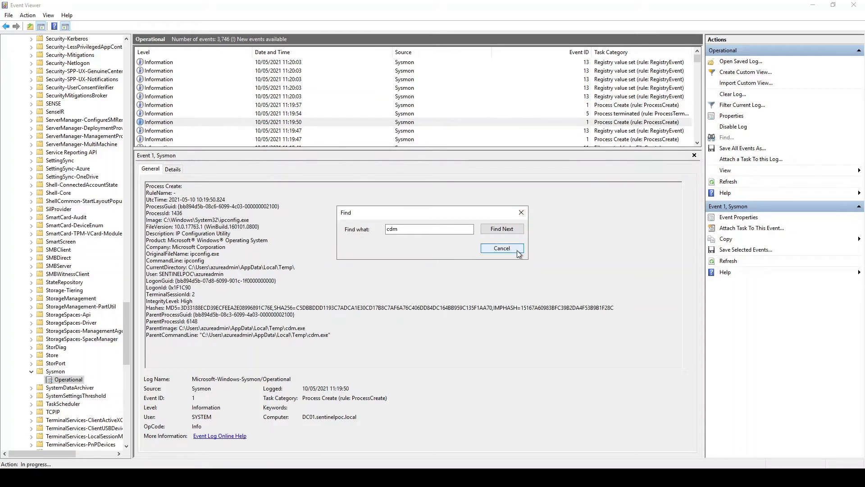
mouse_move(521, 212)
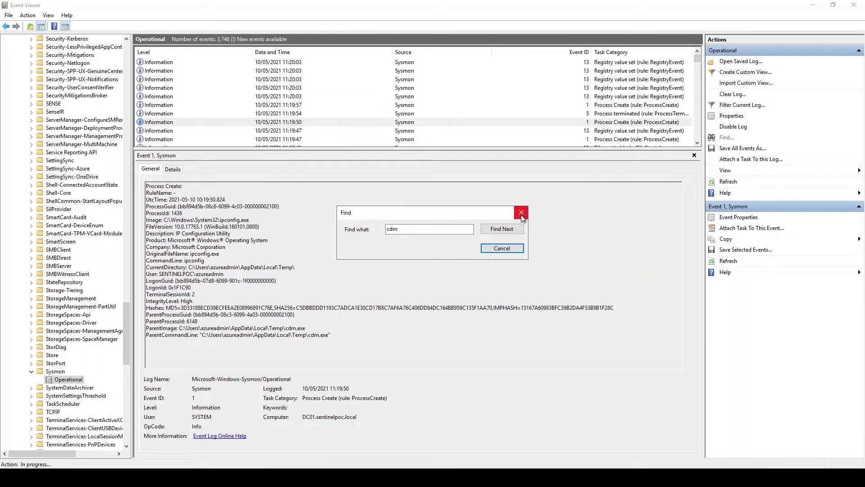
Search further for cdm to reach the Process Create event for cdm.exe launched by explorer.exe.
click(521, 212)
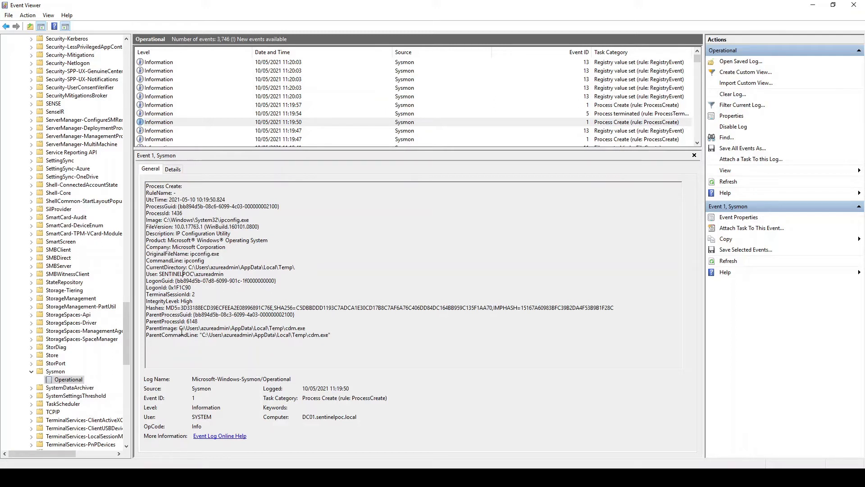
double_click(244, 328)
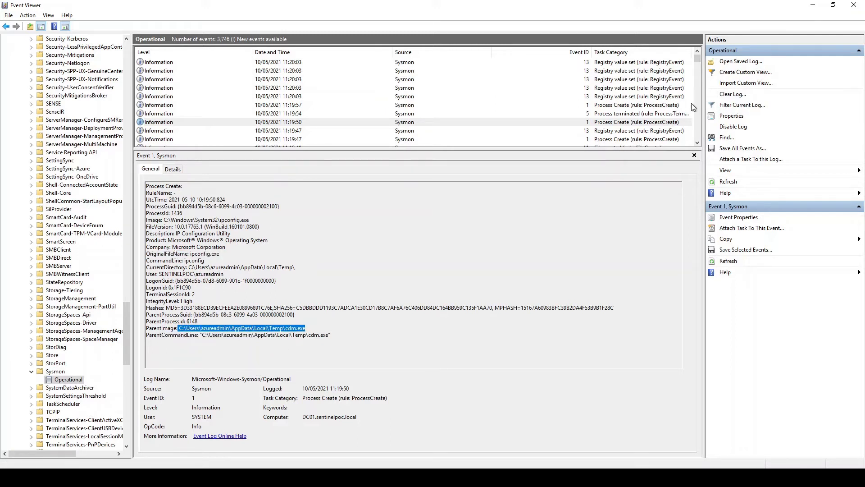
click(502, 229)
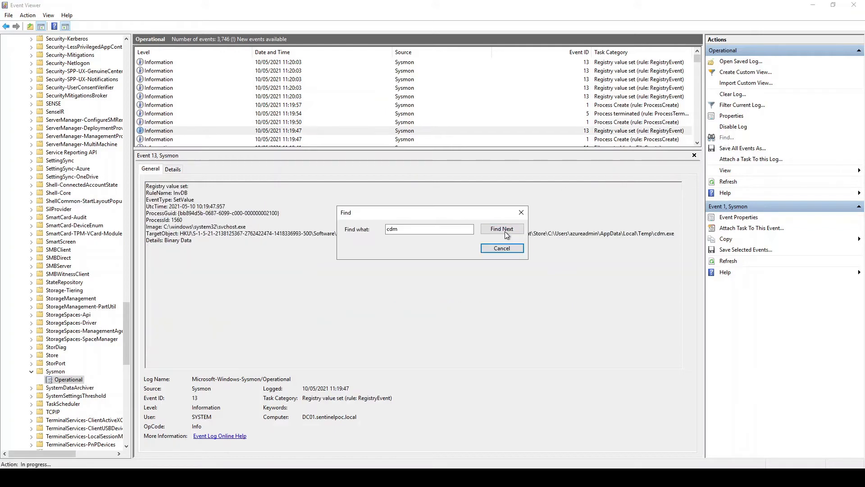
click(502, 229)
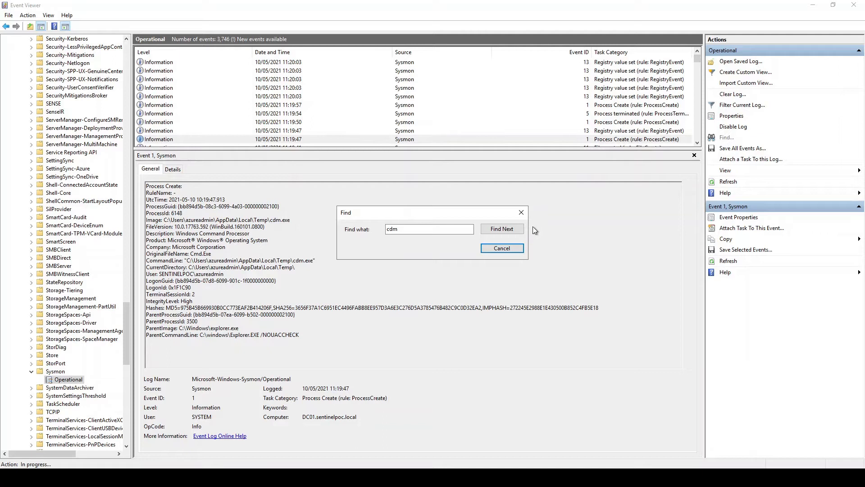
click(502, 248)
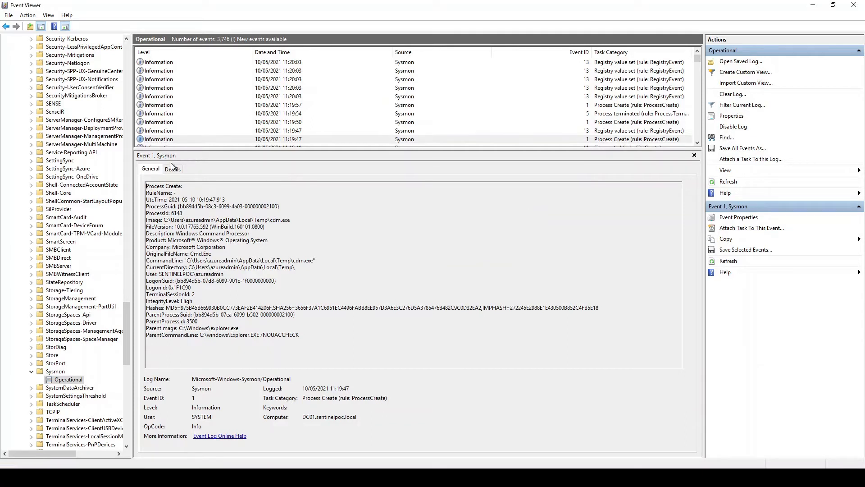
double_click(197, 233)
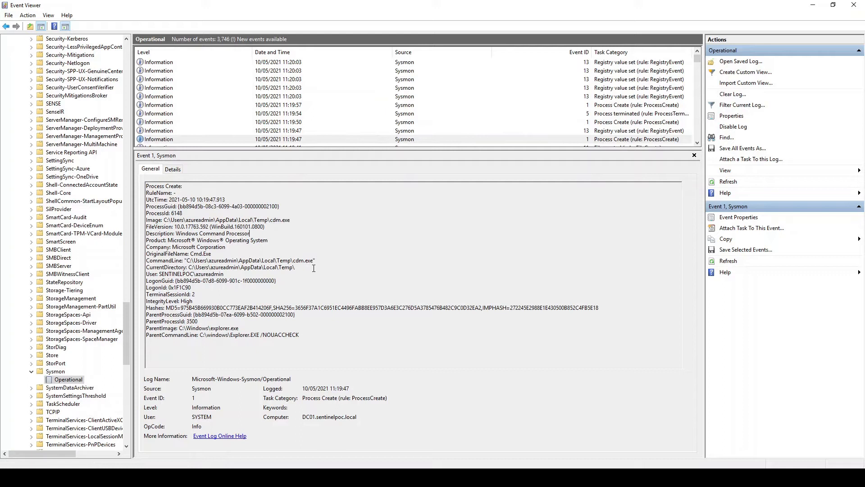
mouse_move(299, 249)
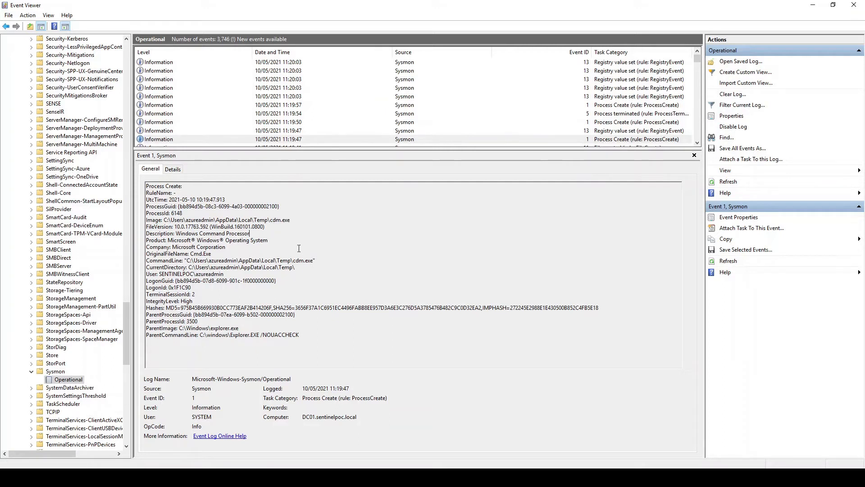
mouse_move(289, 296)
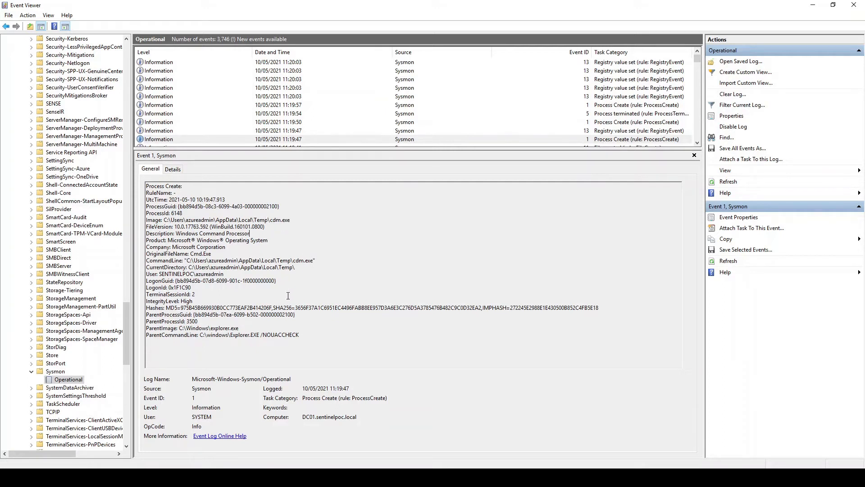
mouse_move(536, 335)
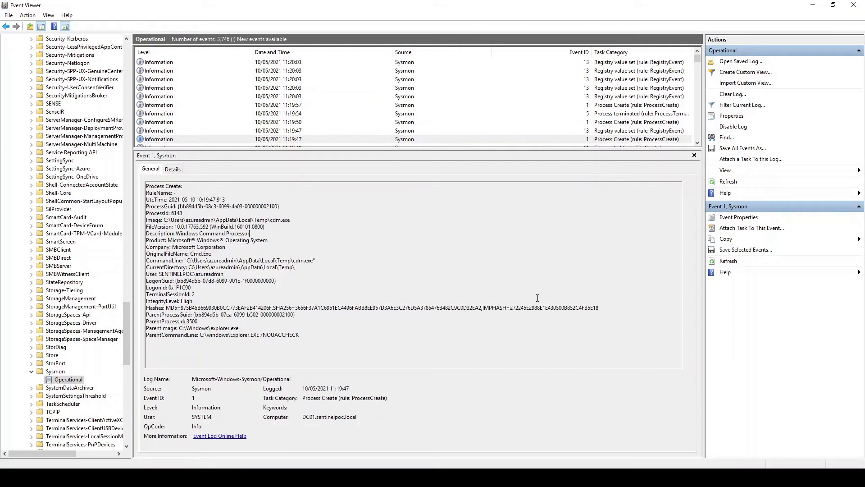
mouse_move(509, 236)
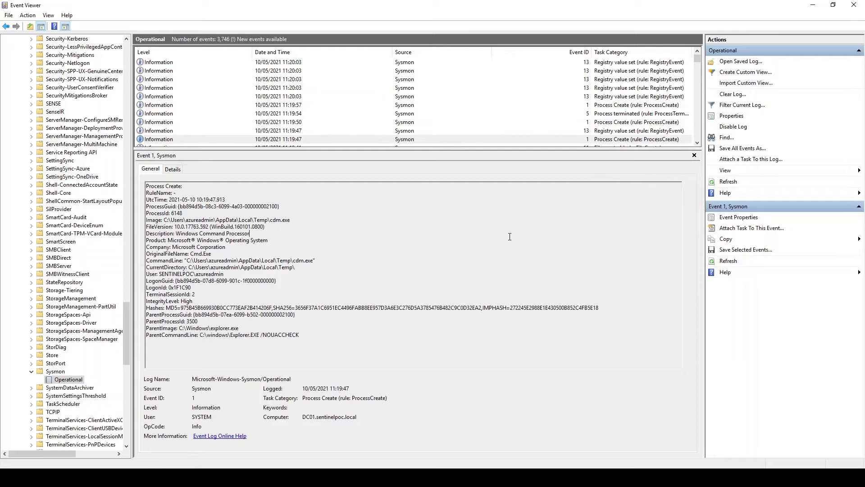
mouse_move(484, 242)
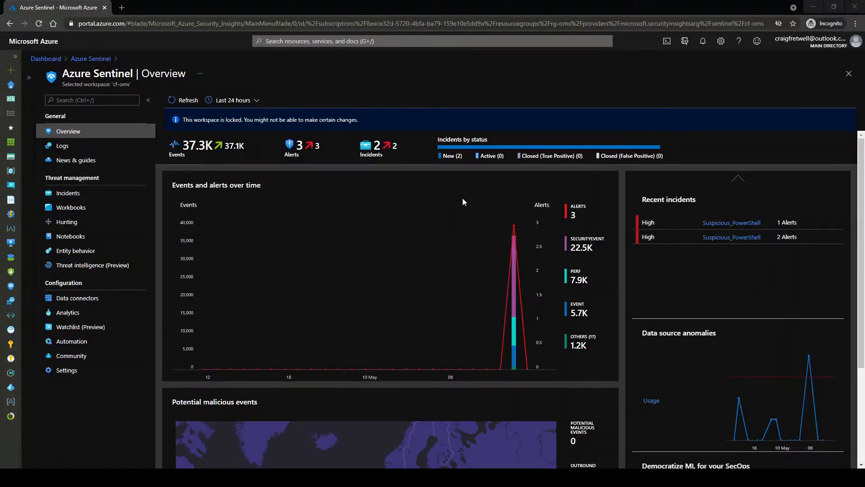
View the cf-oms workspace's Agents configuration listing collected Windows event logs, including Sysmon Operational.
click(66, 370)
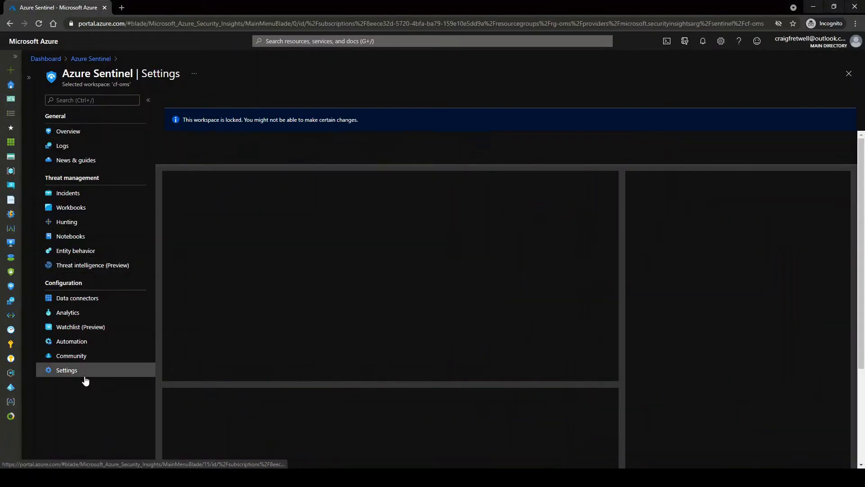
click(65, 369)
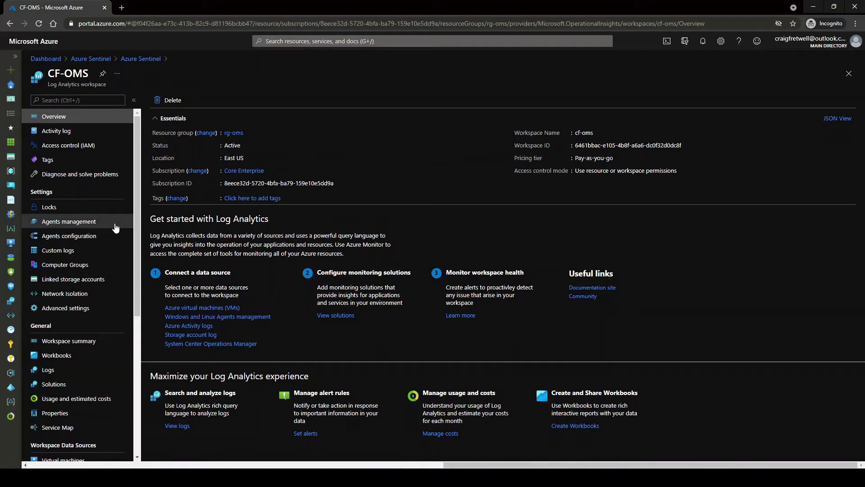
click(69, 222)
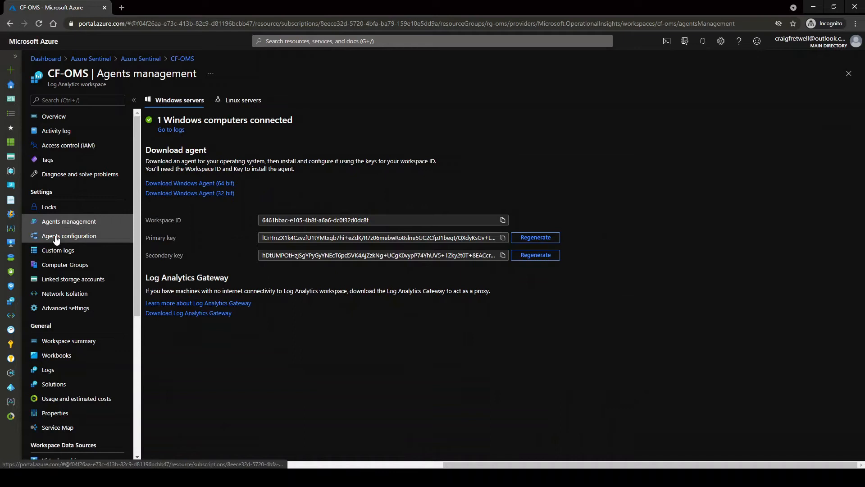
click(69, 236)
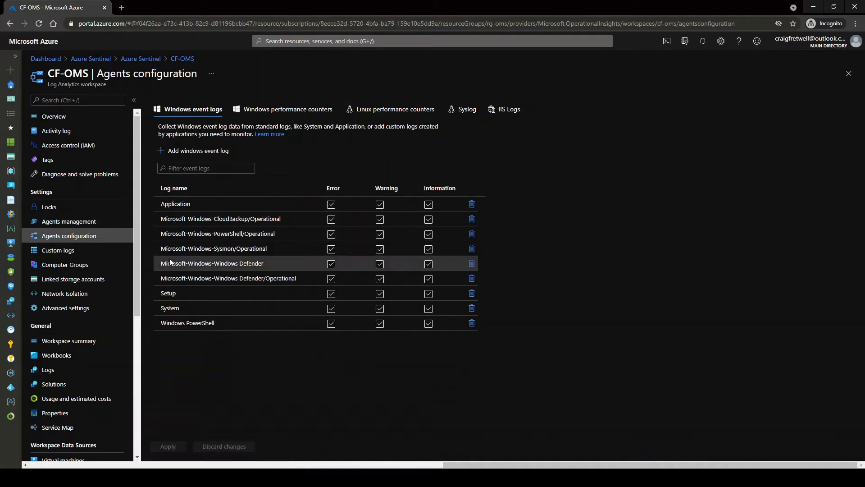
mouse_move(238, 249)
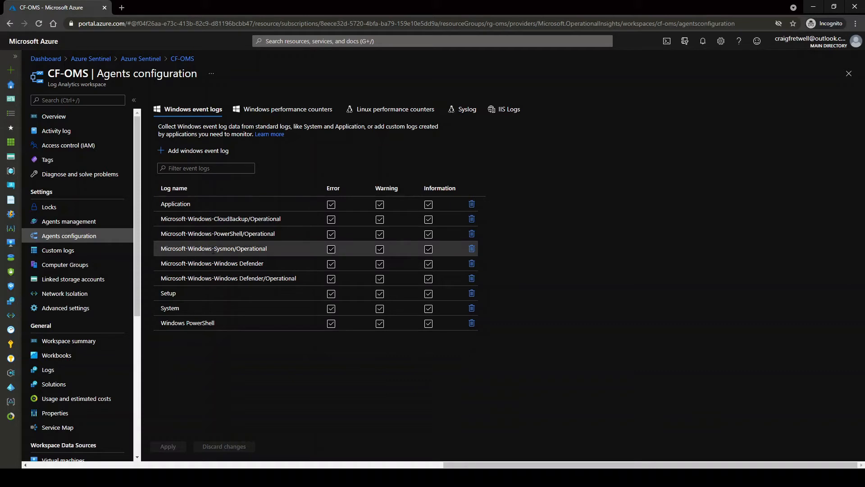
mouse_move(308, 252)
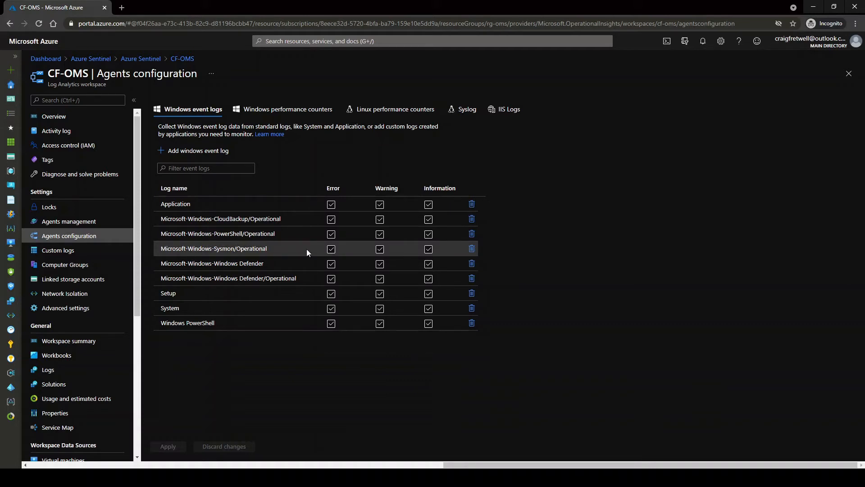
mouse_move(350, 247)
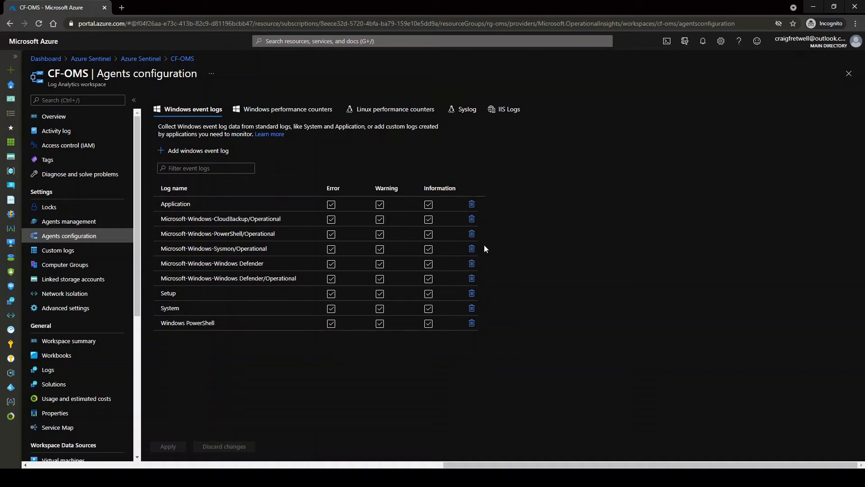
mouse_move(472, 280)
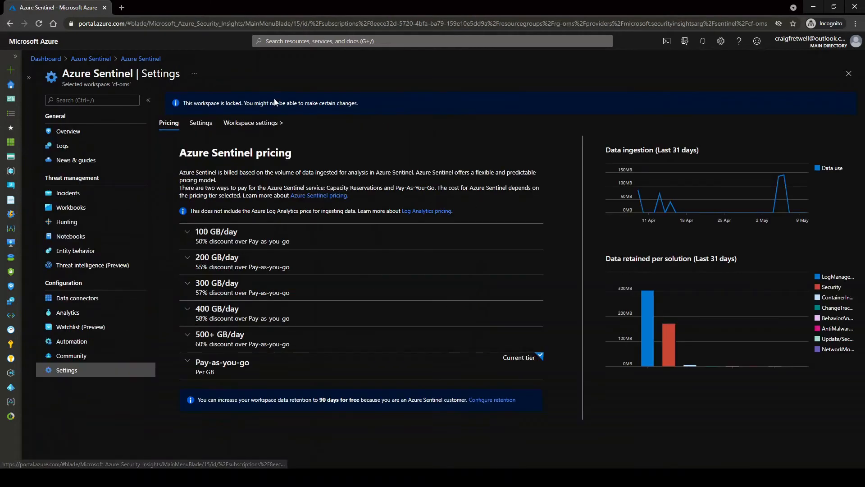
Open Logs, dismiss the welcome and example-query dialogs, and collapse the Tables pane.
click(62, 146)
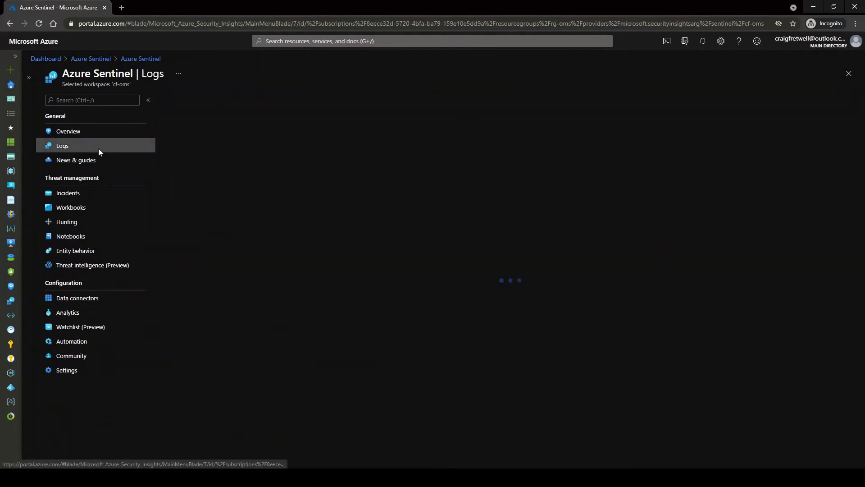
click(62, 145)
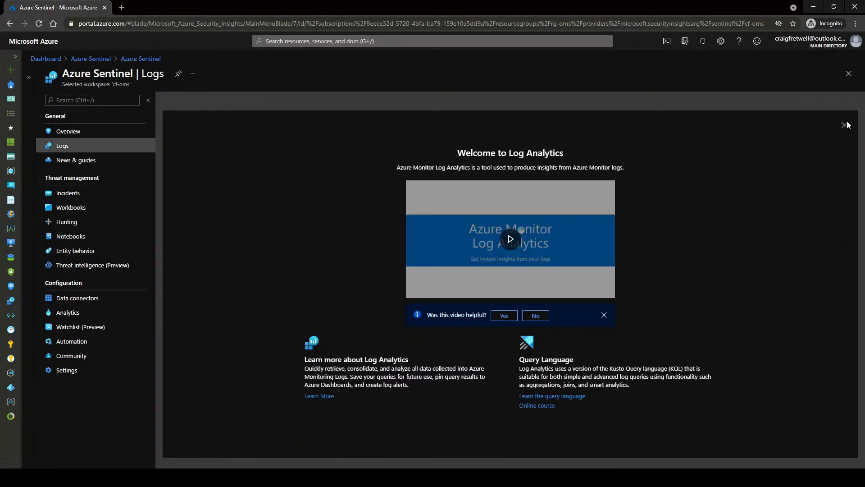
click(845, 125)
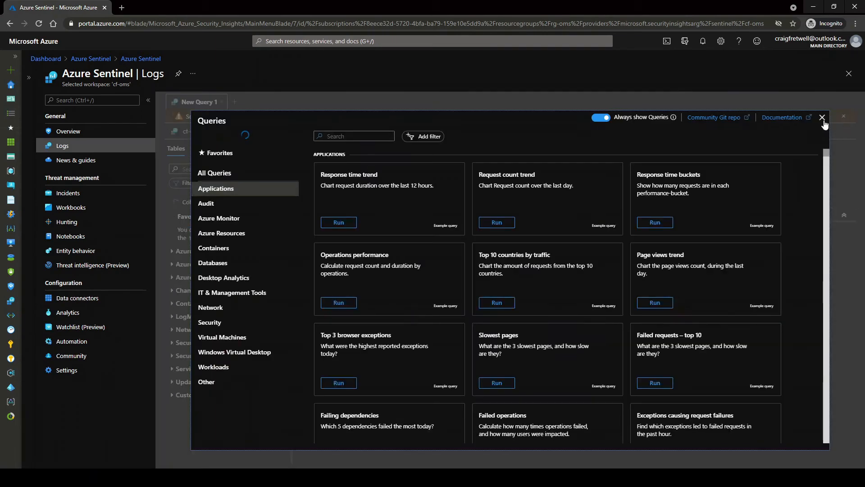
click(822, 117)
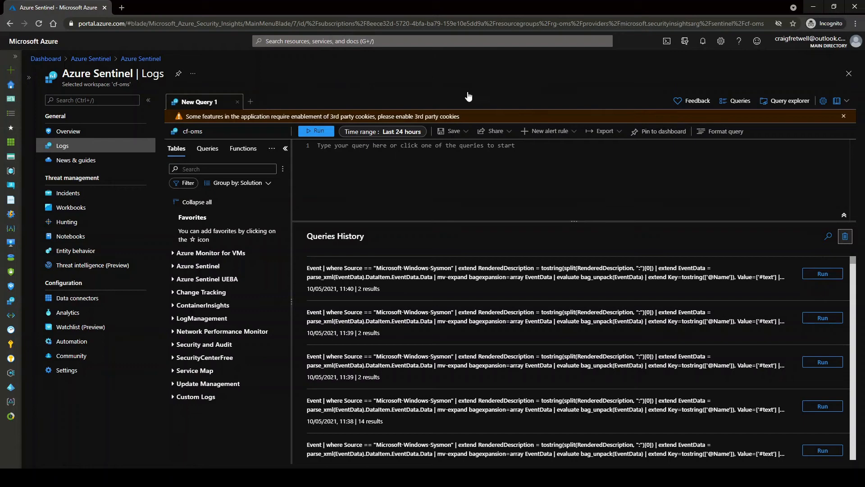
click(845, 236)
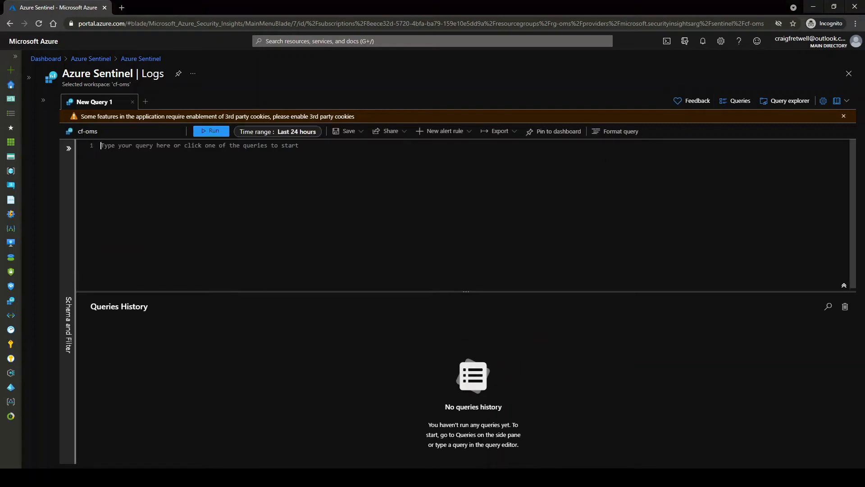
Write an Event query filtered where Source == "Microsoft-Windows-Sysmon".
text(Event)
text(|)
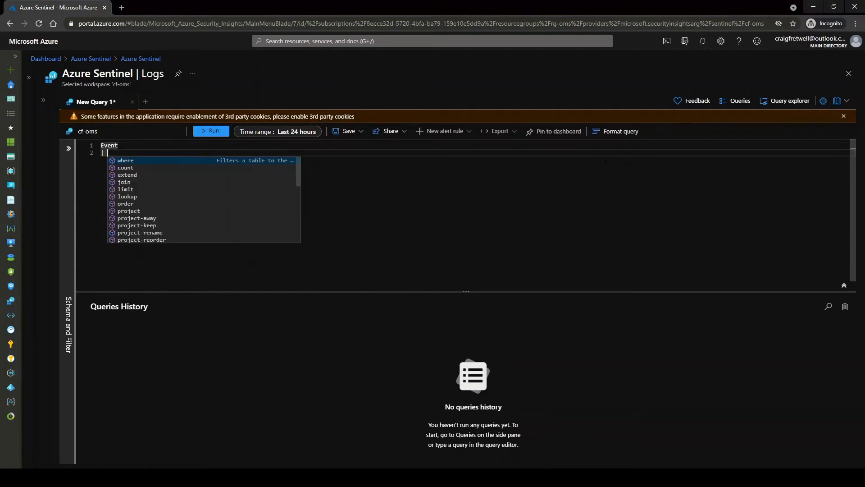
text(where Spird)
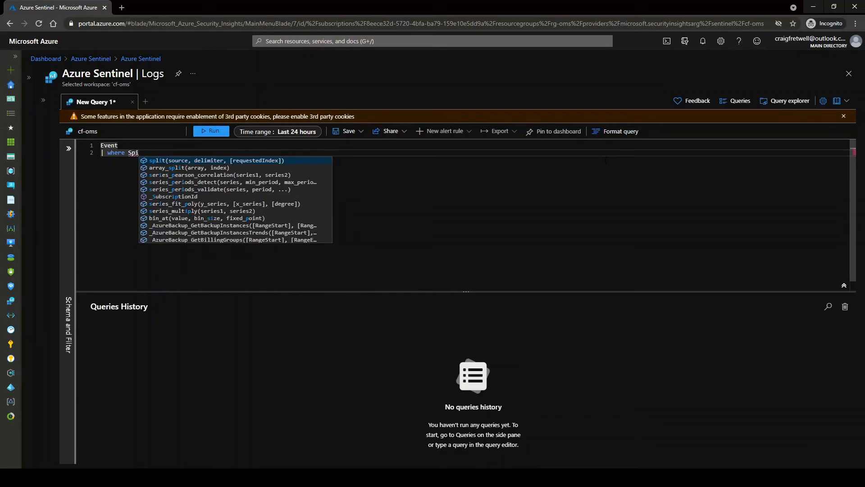
text(Source == "socrpow)
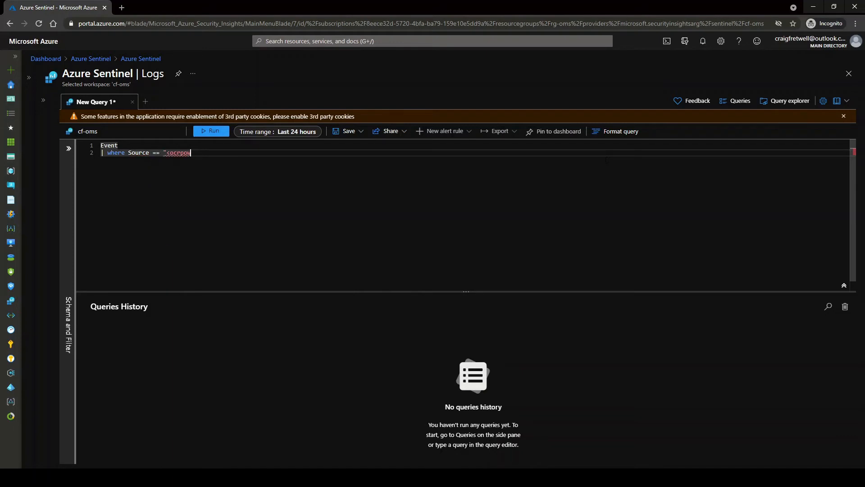
text(Microsoft)
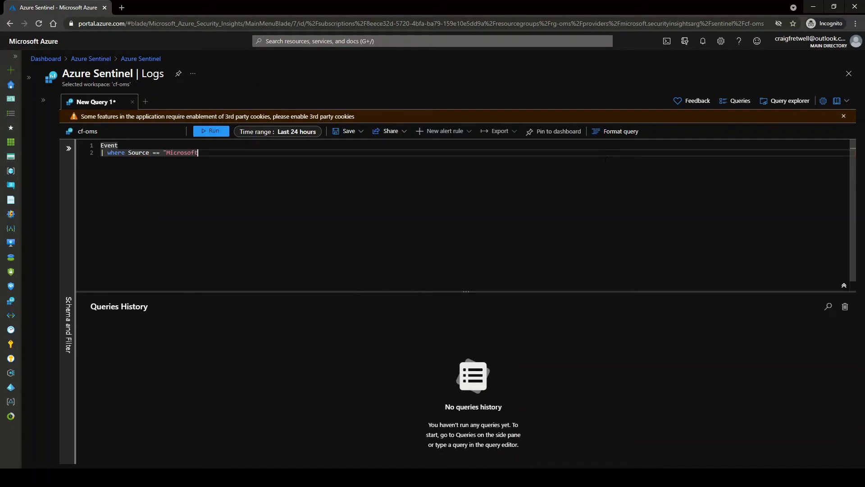
text(-Windows)
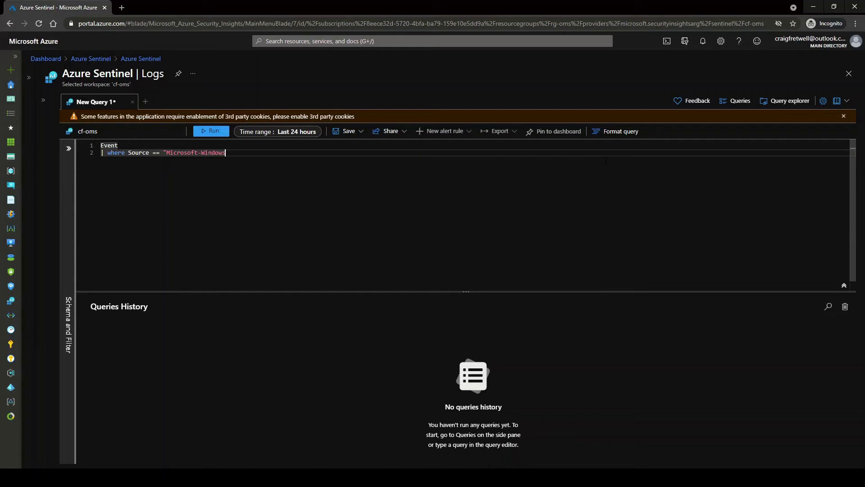
text(-Sysmon")
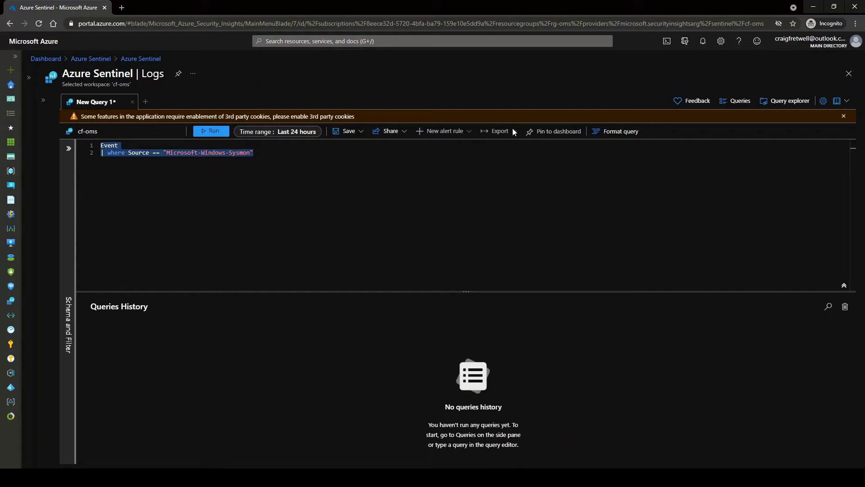
Run it over the last 30 minutes and expand one Sysmon event's details.
click(278, 132)
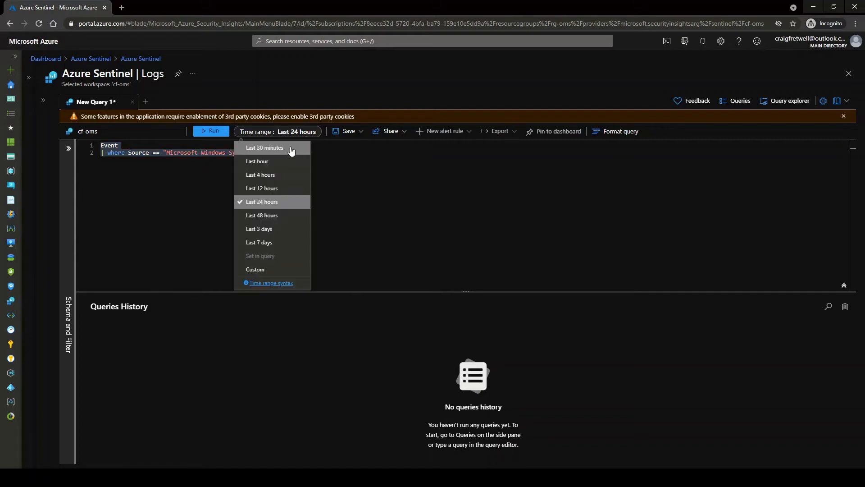
click(265, 148)
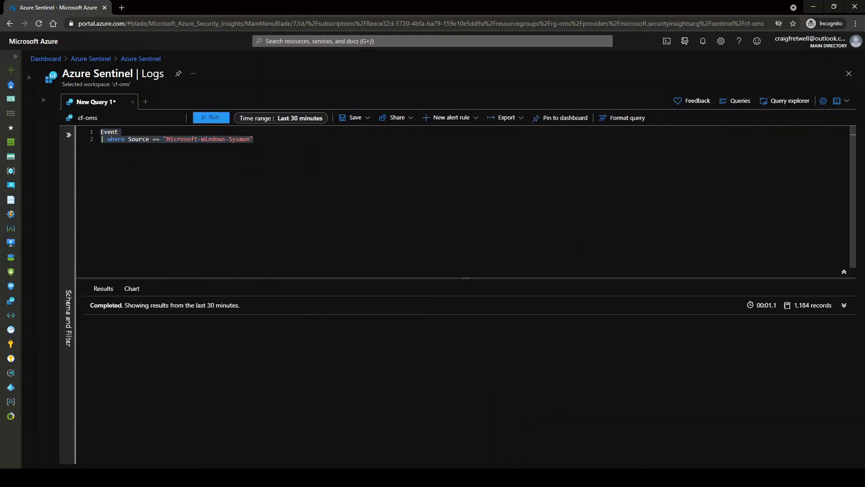
click(211, 118)
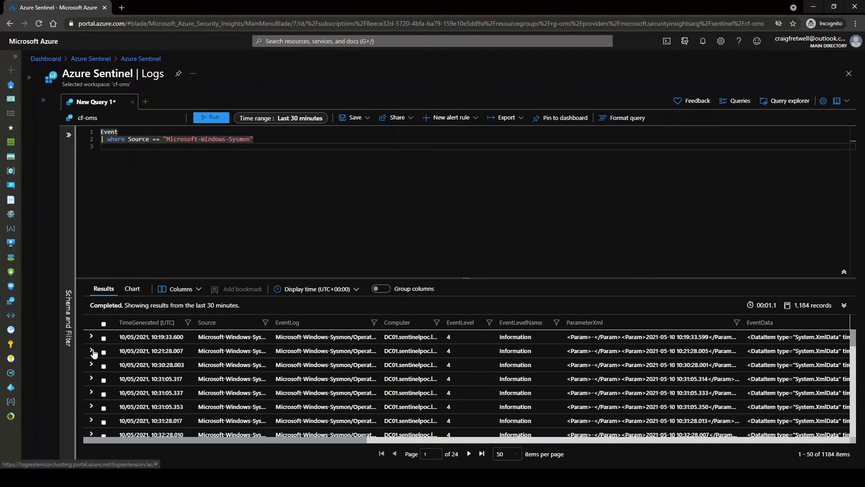
click(91, 351)
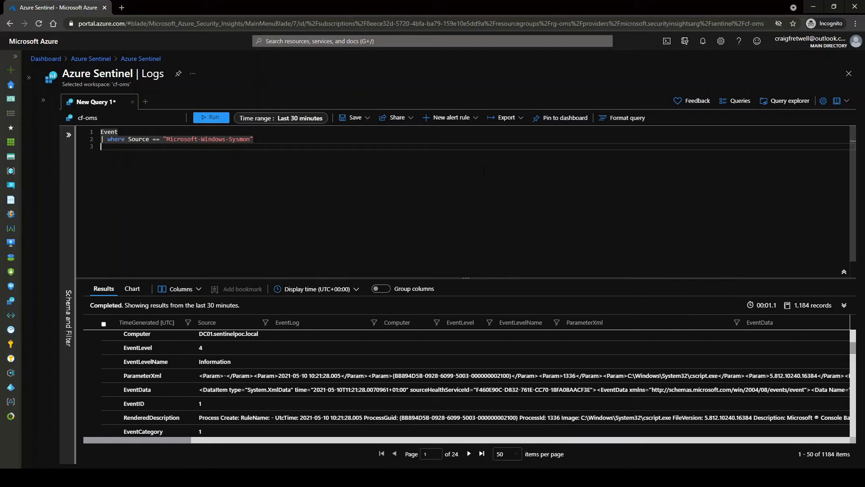
Extend RenderedDescription = tostring(split(RenderedDescription, ":")[0]) and rerun, yielding 1,115 records.
text(e)
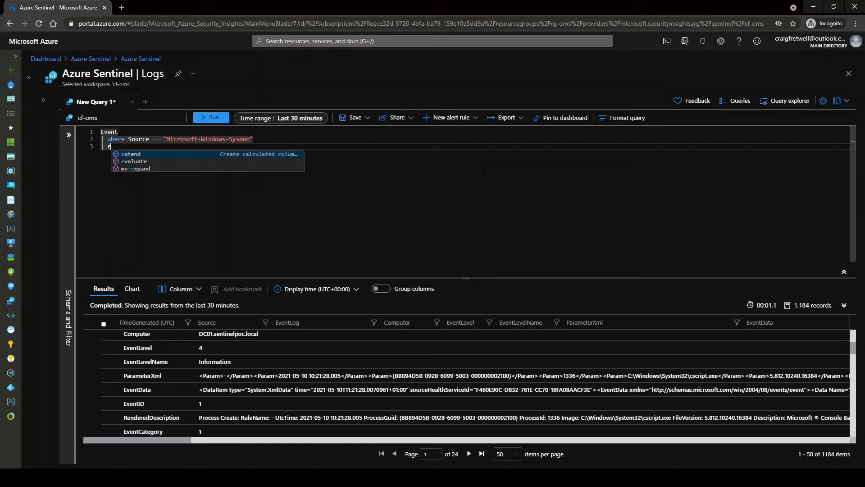
text(xtend RenderedDescription =)
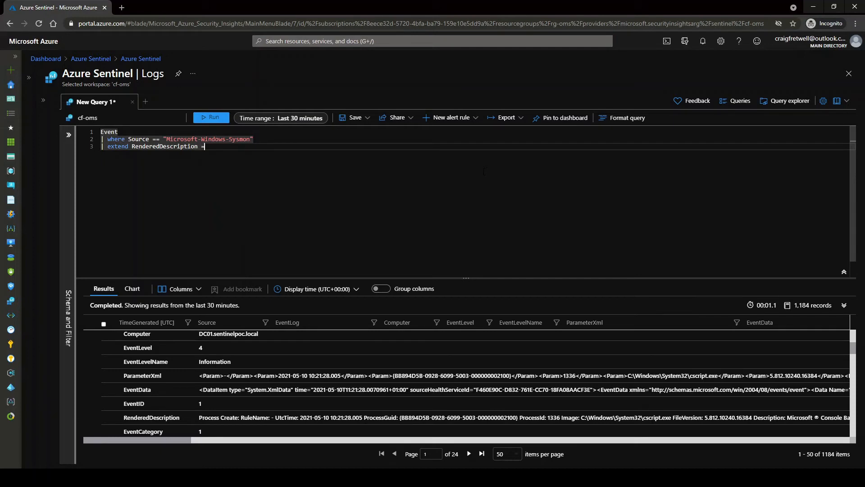
text(tostring()
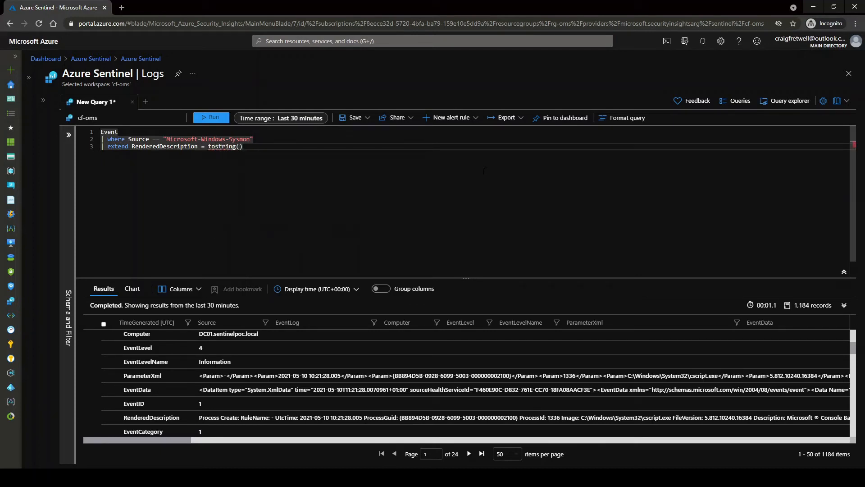
text(split)
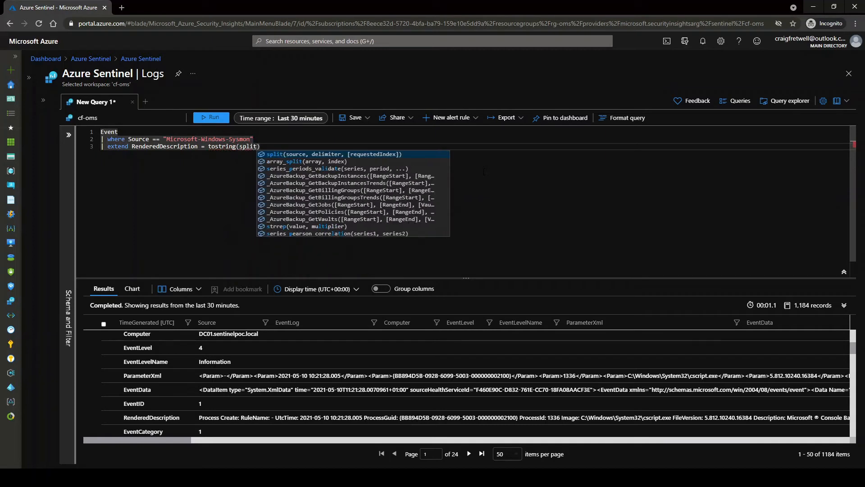
text(Rendered)
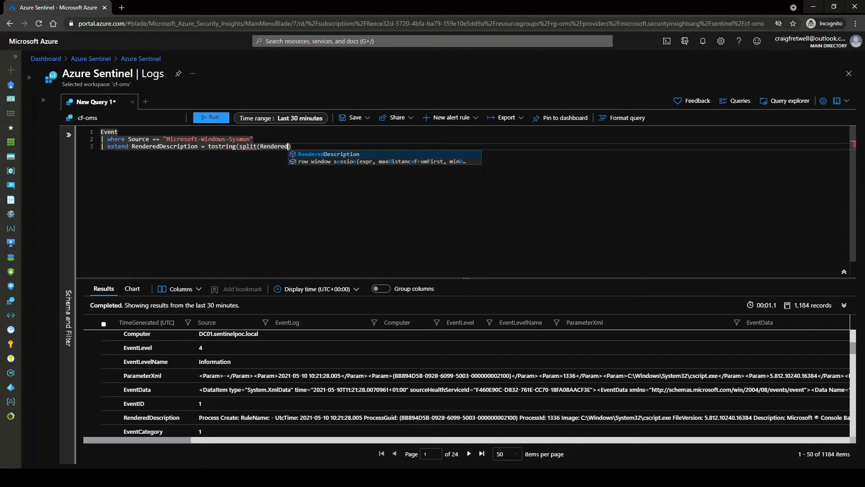
text(Description))
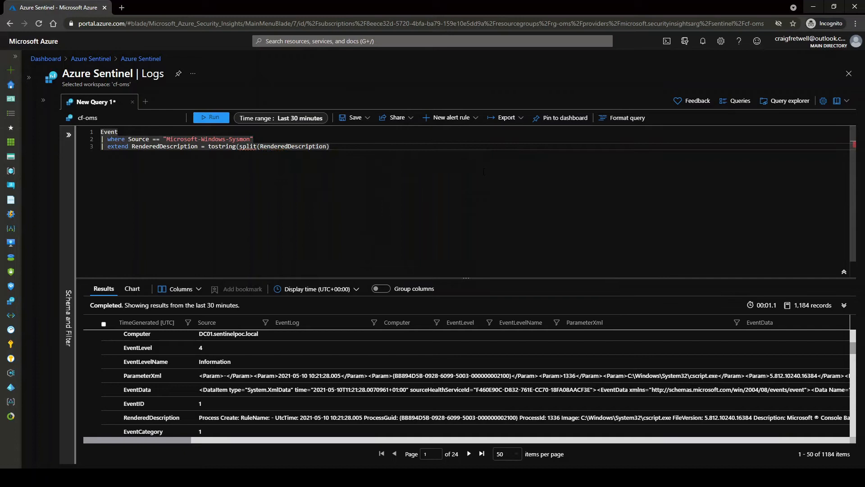
text(,)
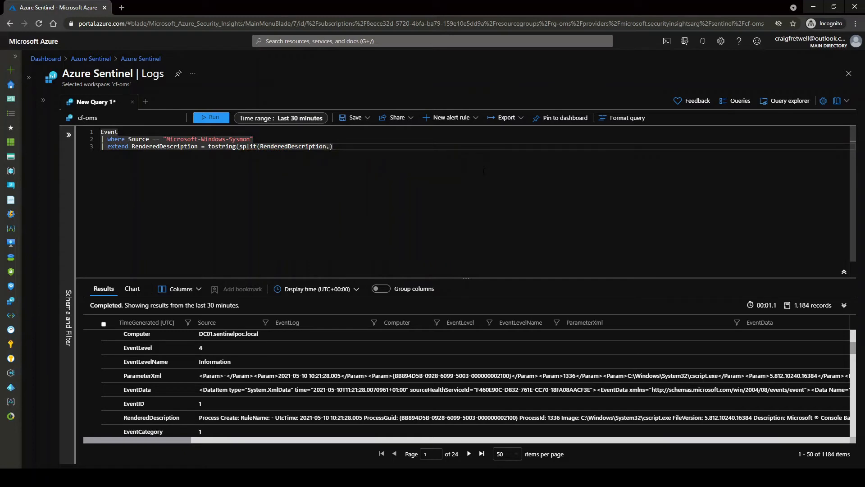
text(": ")
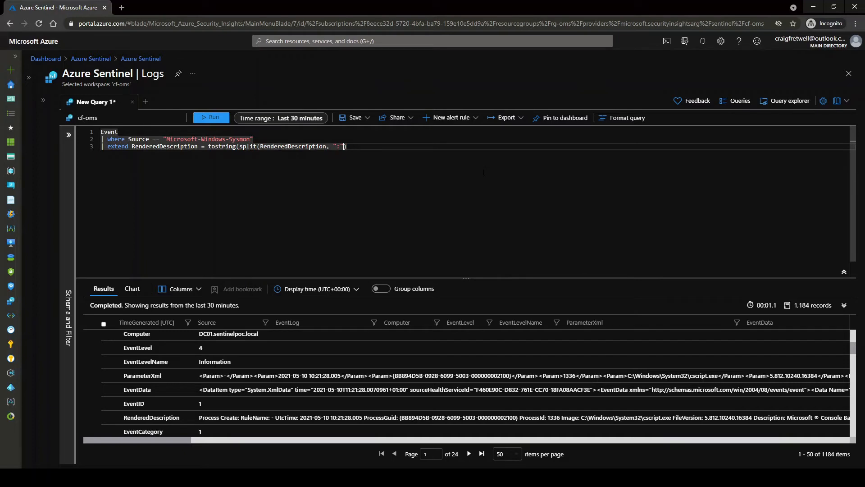
text([0])
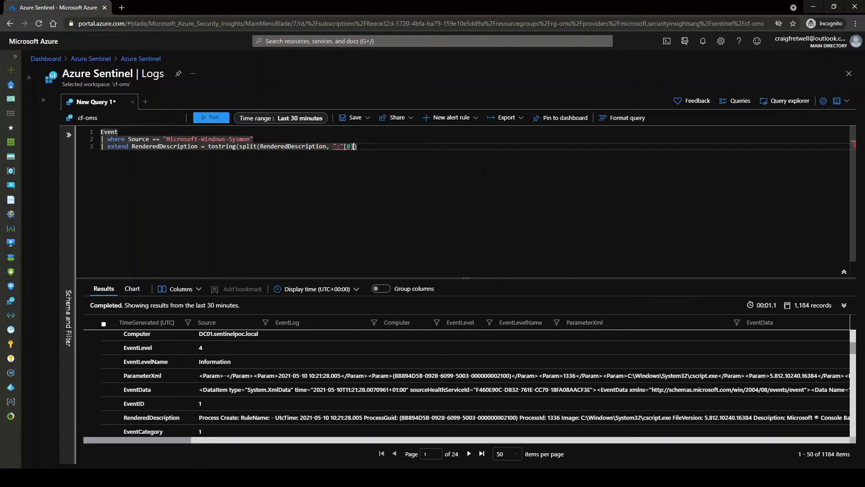
text())
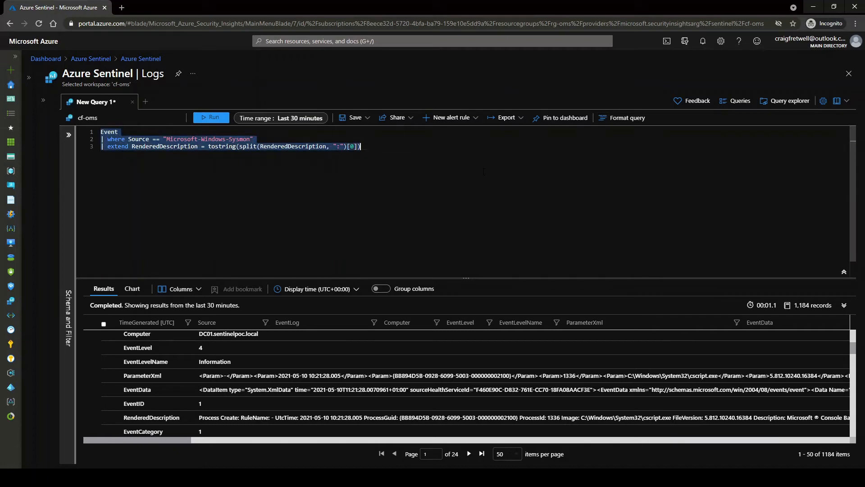
click(211, 117)
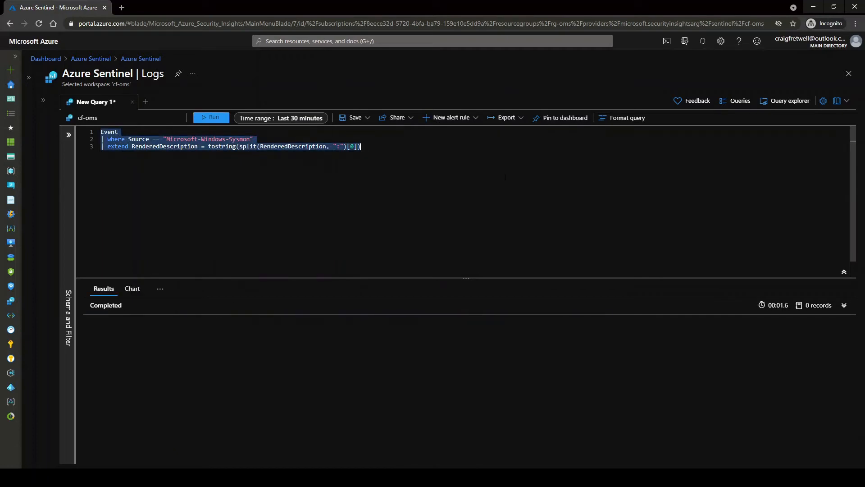
click(210, 117)
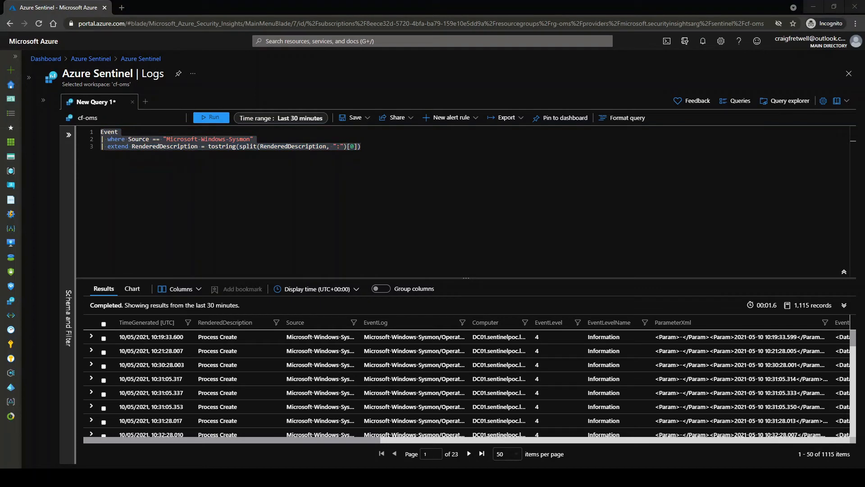
mouse_move(234, 393)
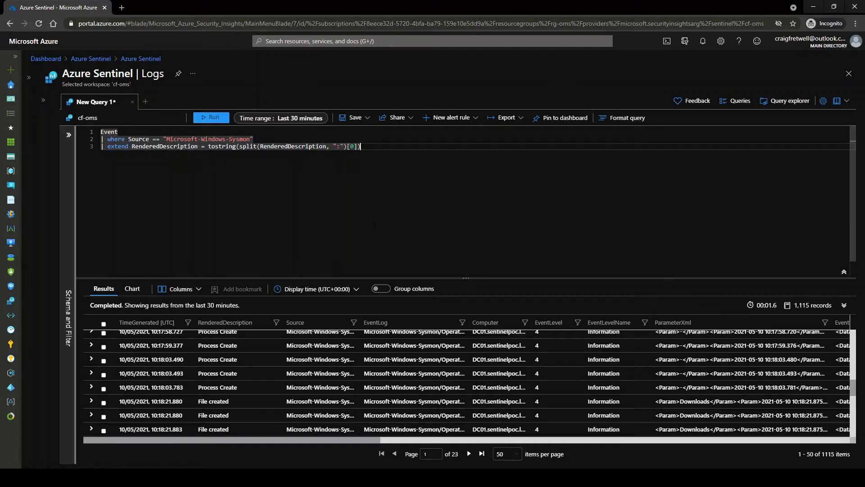
Extend EventData = parse_xml(EventData).DataItem.EventData.Data and rerun the query.
key(Enter)
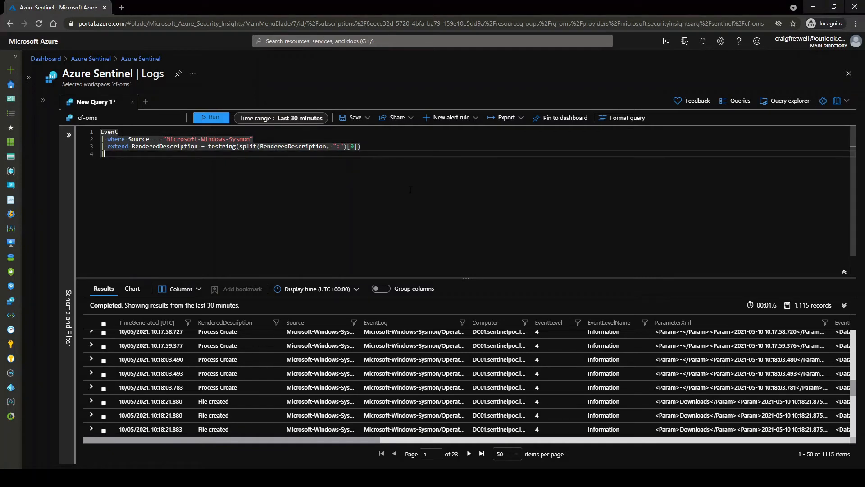
text(extend EventData)
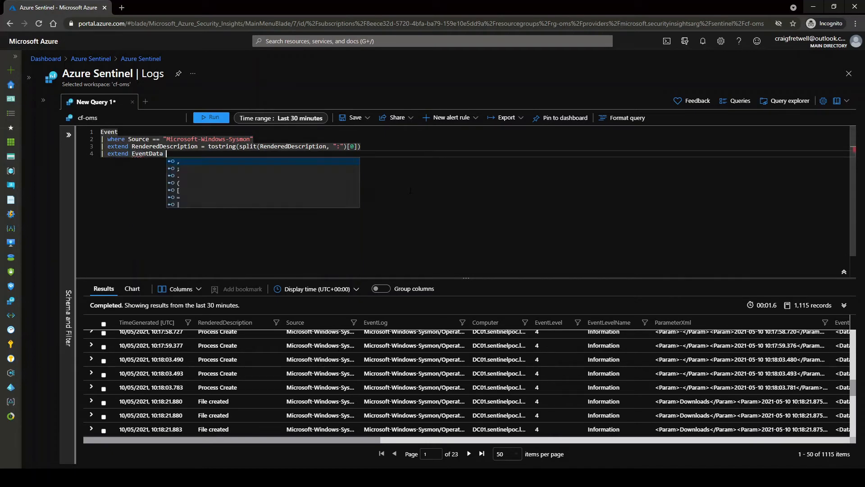
text(= parse_xml()
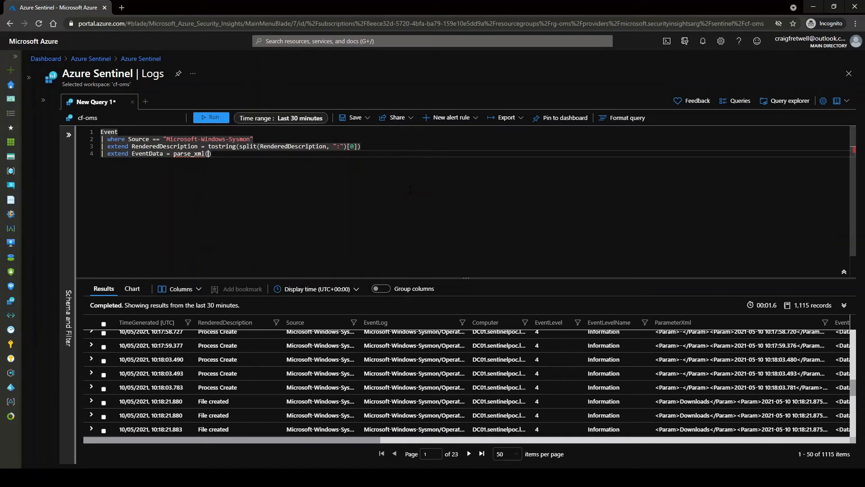
text(EventData)
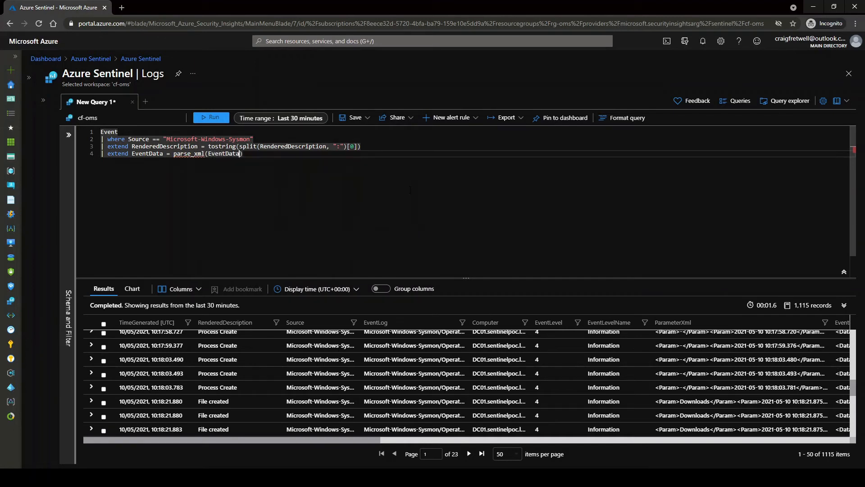
text(.)
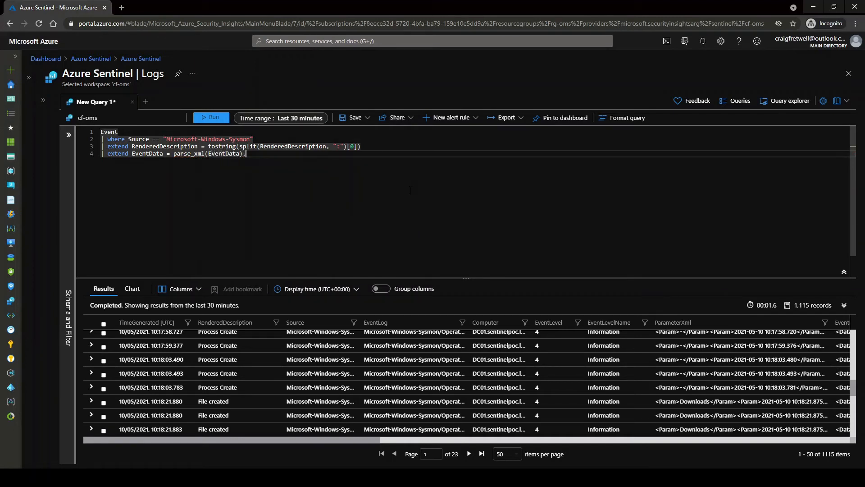
text(DataItem.EventData.Da)
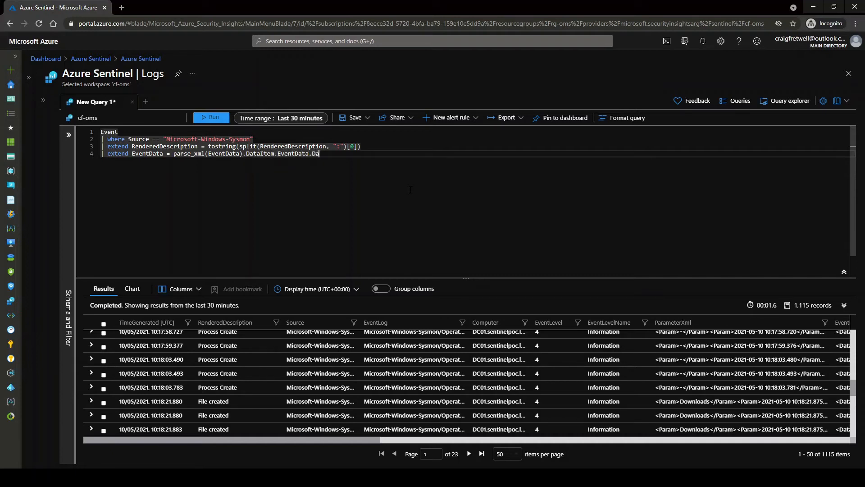
click(211, 117)
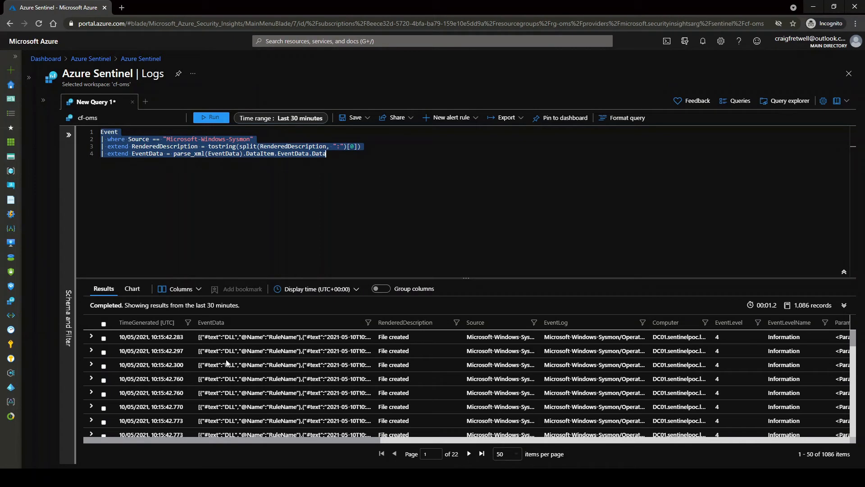
Expand the first record to inspect its parsed EventData name/value pairs.
click(92, 337)
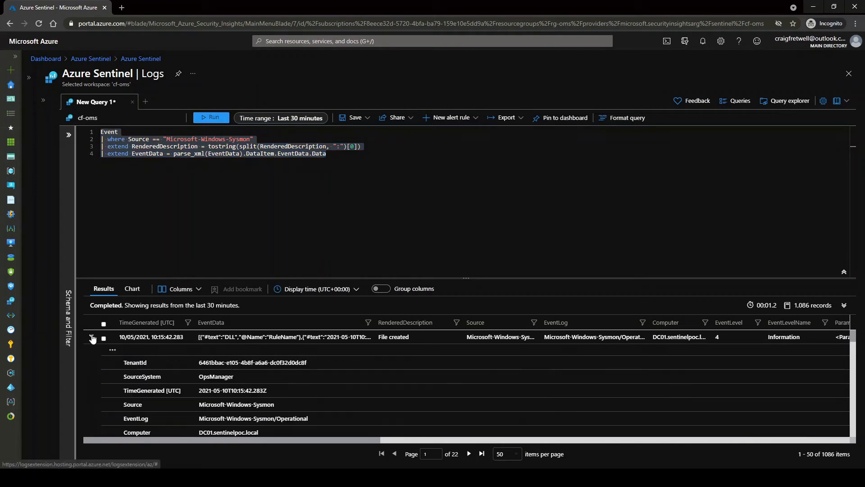
scroll(down, 3)
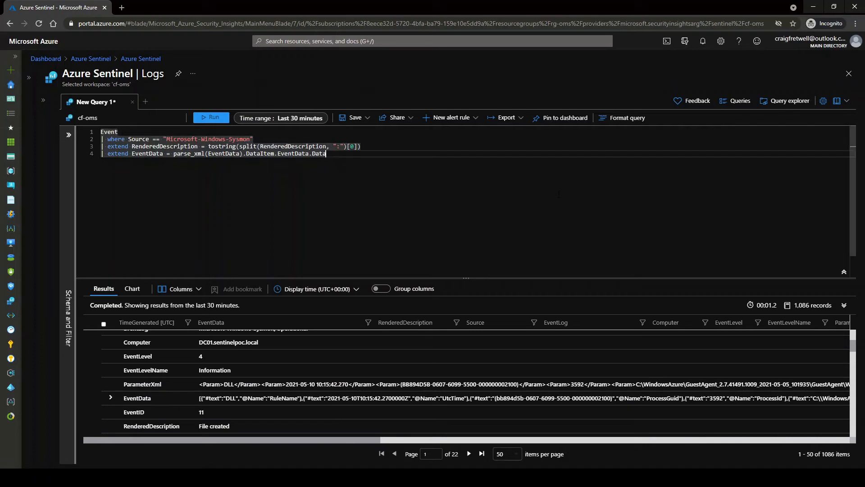
key(Enter)
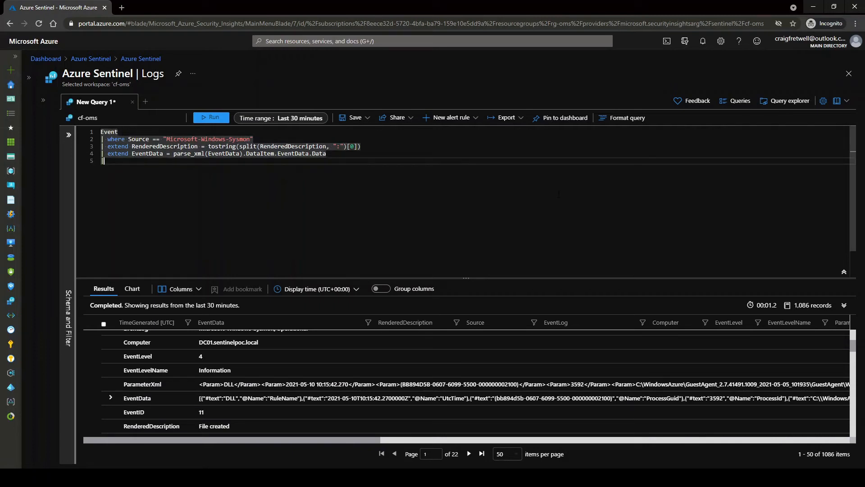
Start an mv-expand line with bagexpansion=array and run it before naming the column, getting a parse error.
text(my-expand)
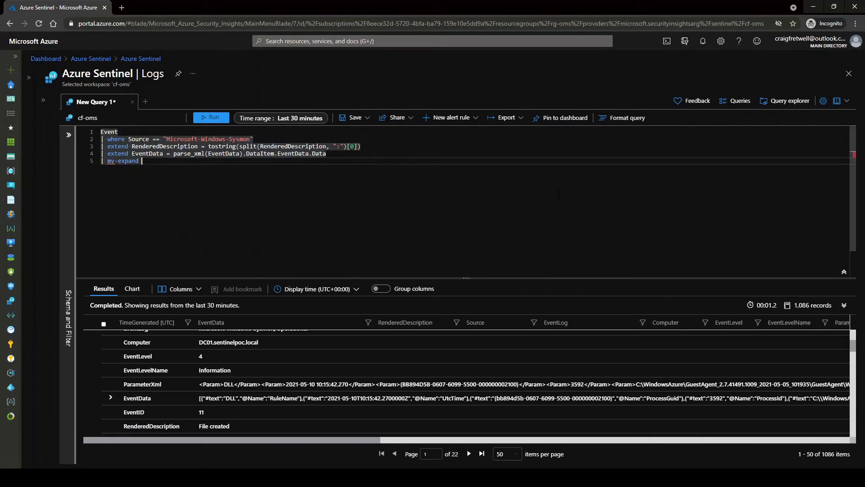
text(bag)
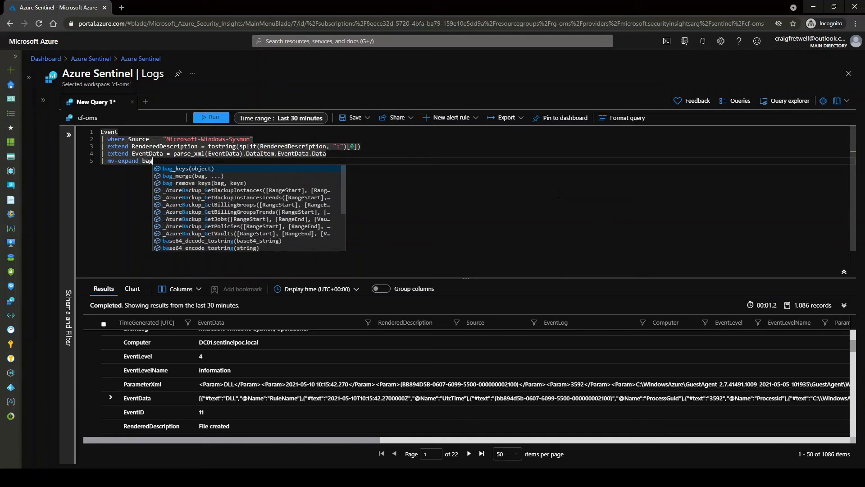
text(ex)
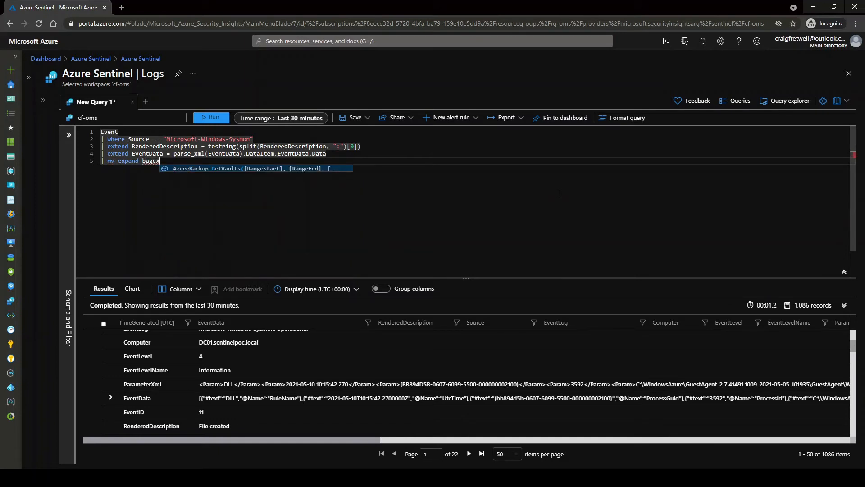
text(pansion)
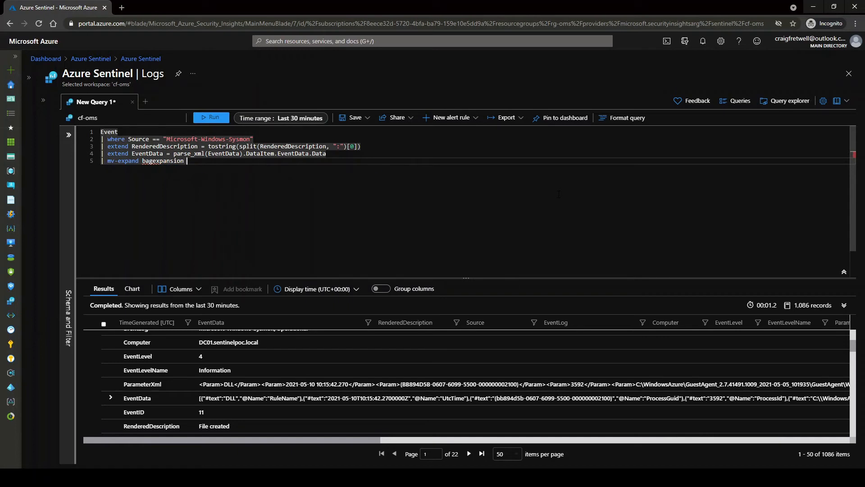
text(= array)
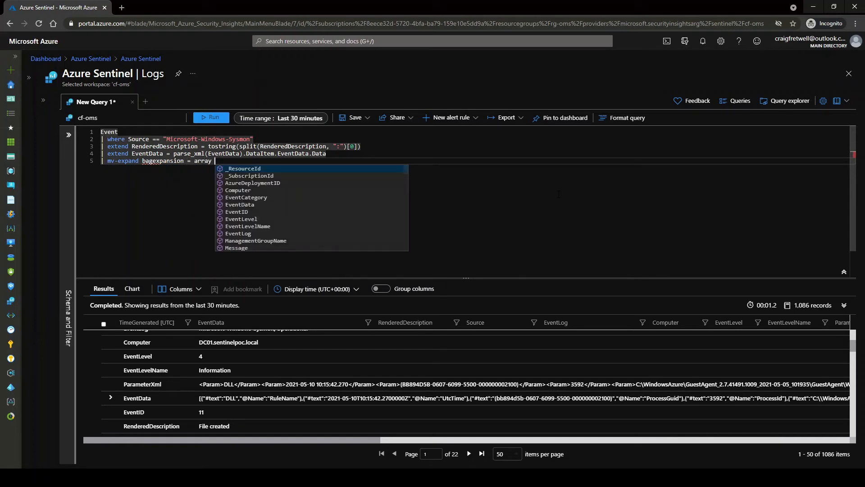
click(211, 117)
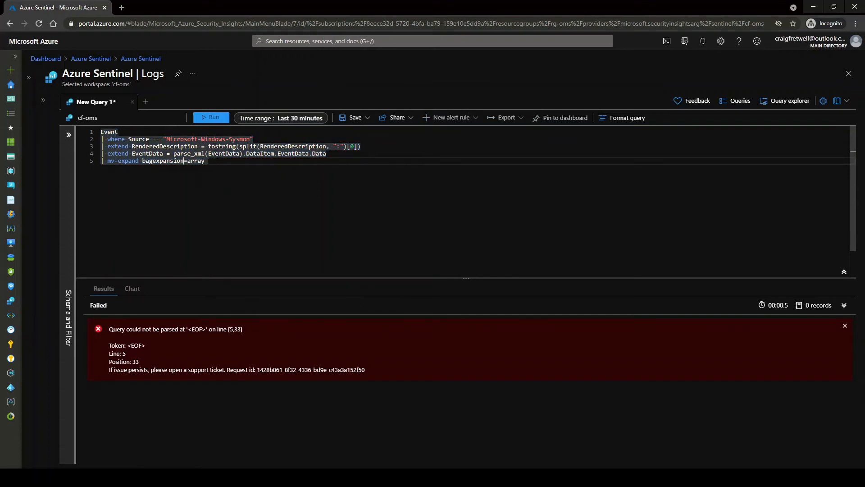
Complete the line with EventData and rerun, returning 10,123 records with one row per data item.
text(EventData)
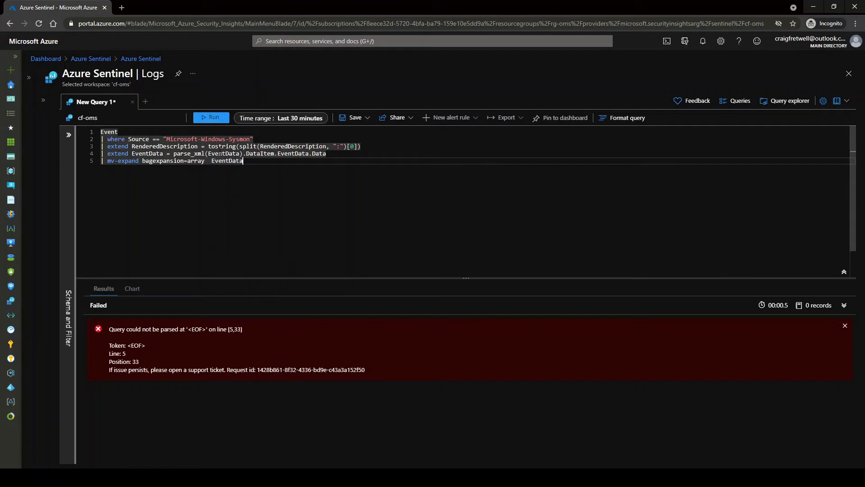
click(211, 118)
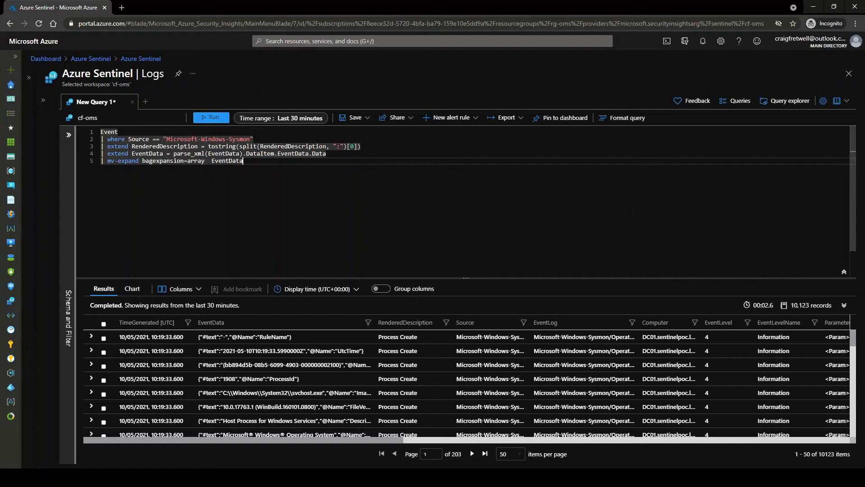
key(Enter)
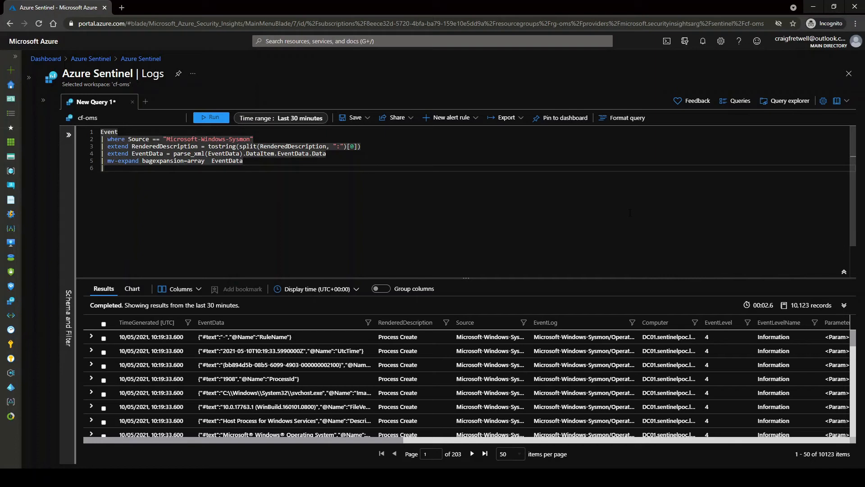
Add 'evaluate bag_unpack(EventData)' and rerun, giving 7,935 records with EventData split into columns.
text(evaluate bag_unpack(E)
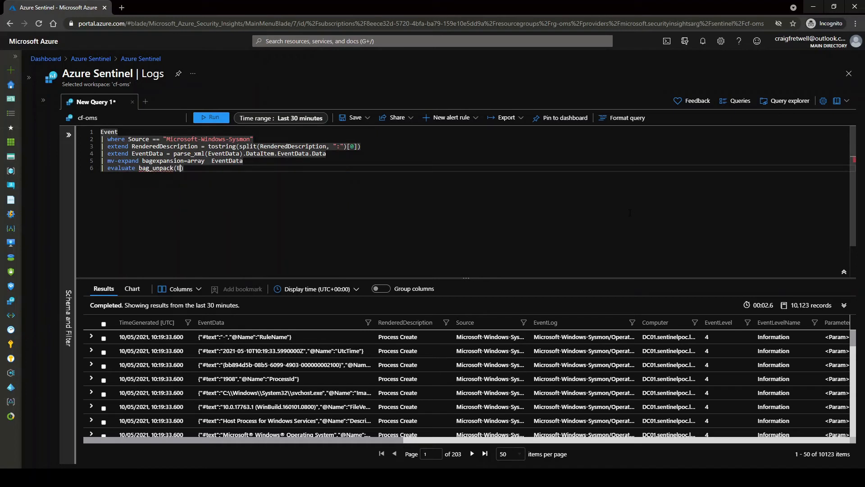
text(ventData)
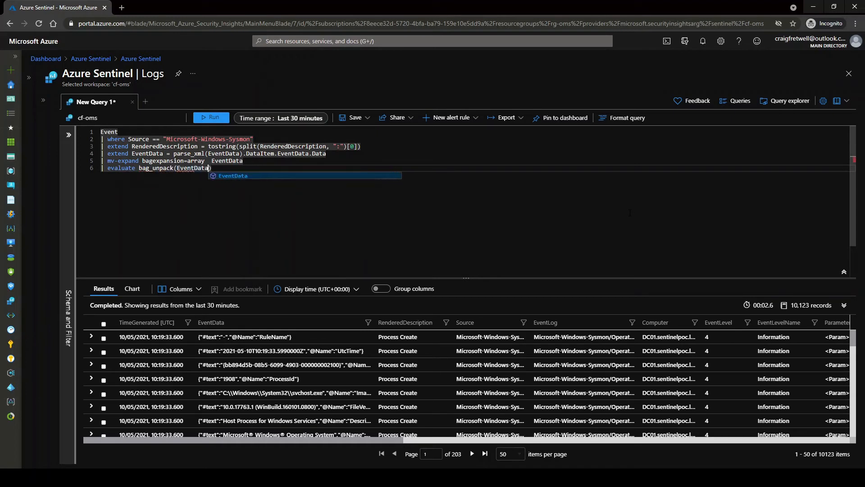
click(211, 118)
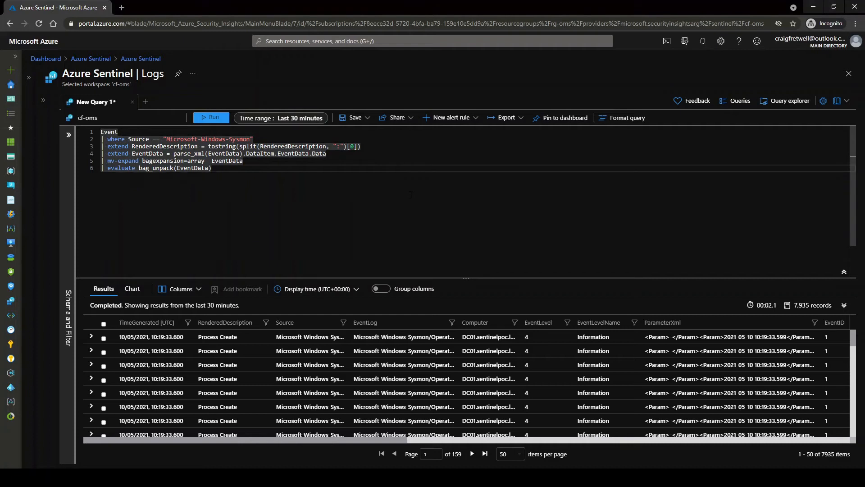
text(e)
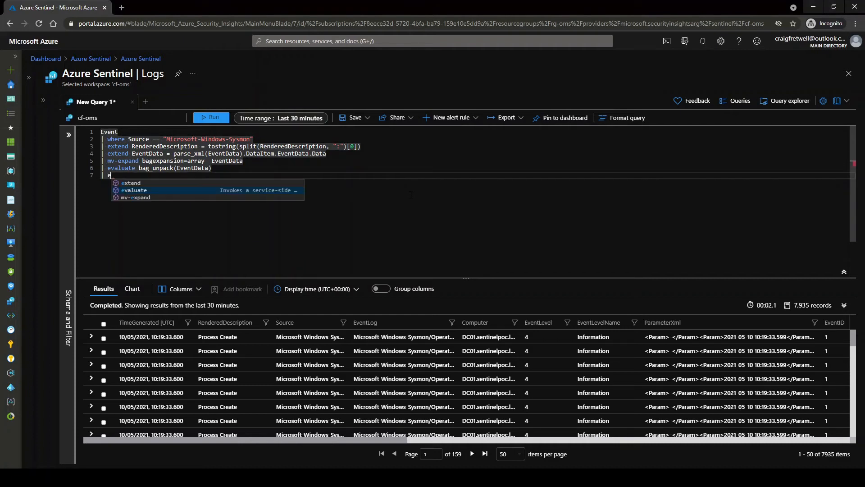
text(xtend)
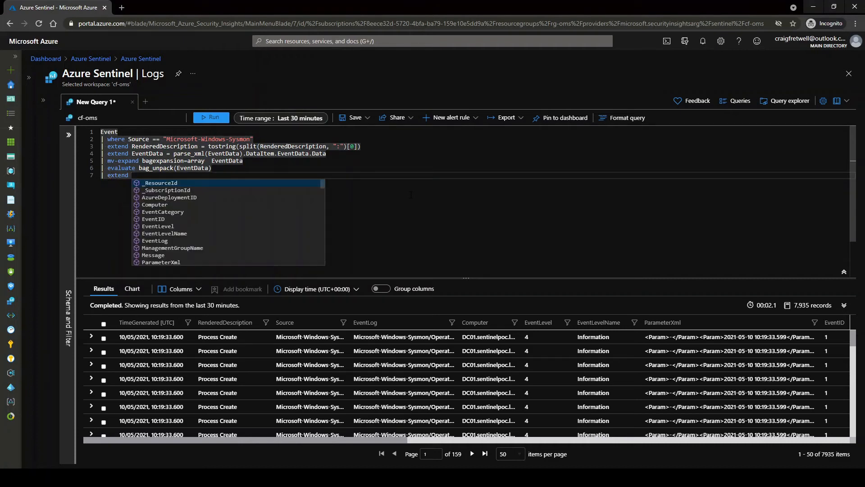
text(Key)
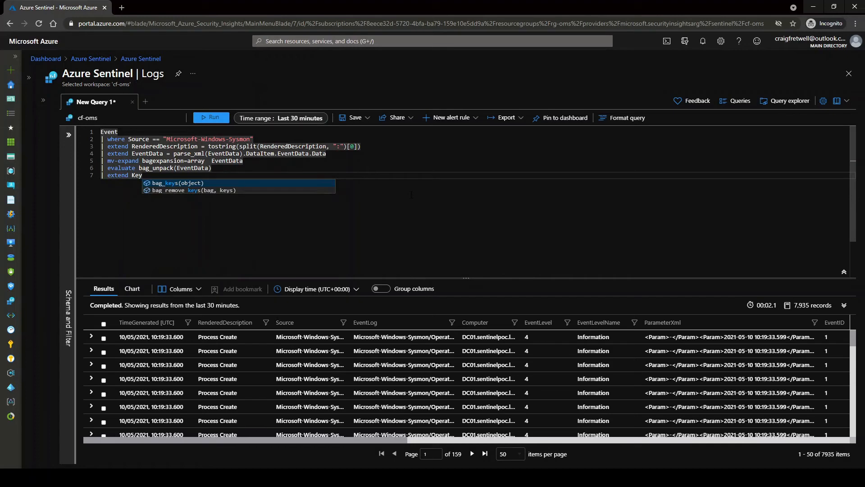
text(=tr)
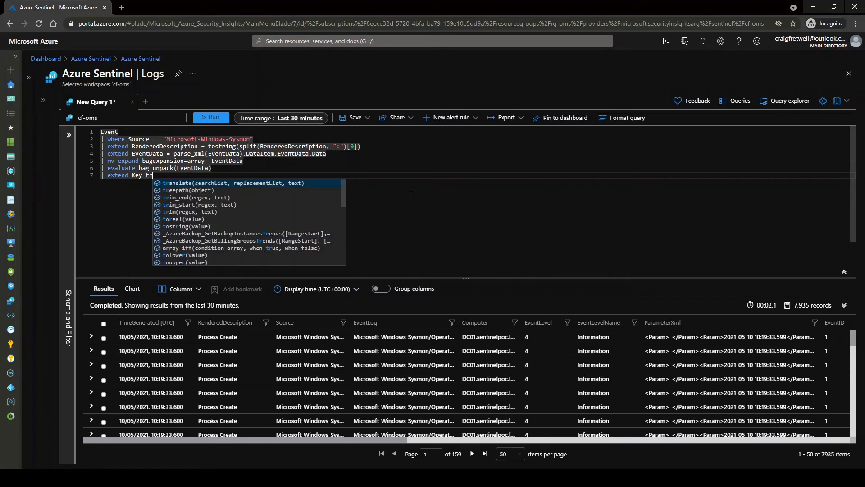
text(ostring())
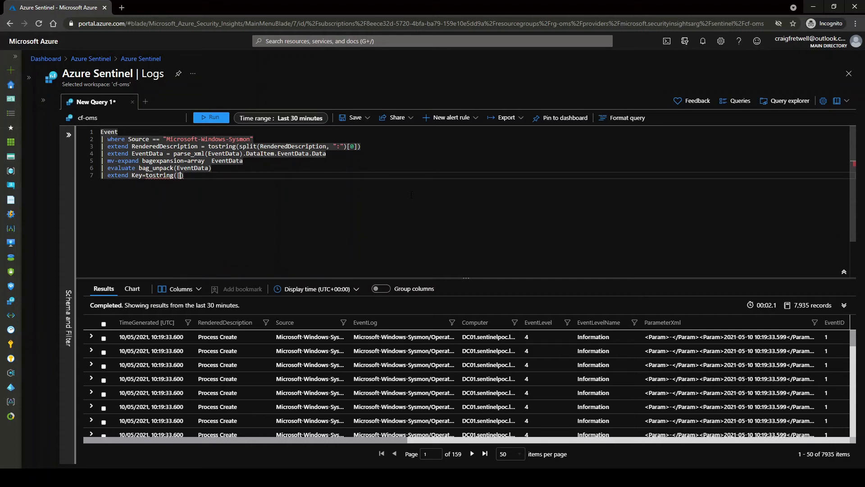
text('@)
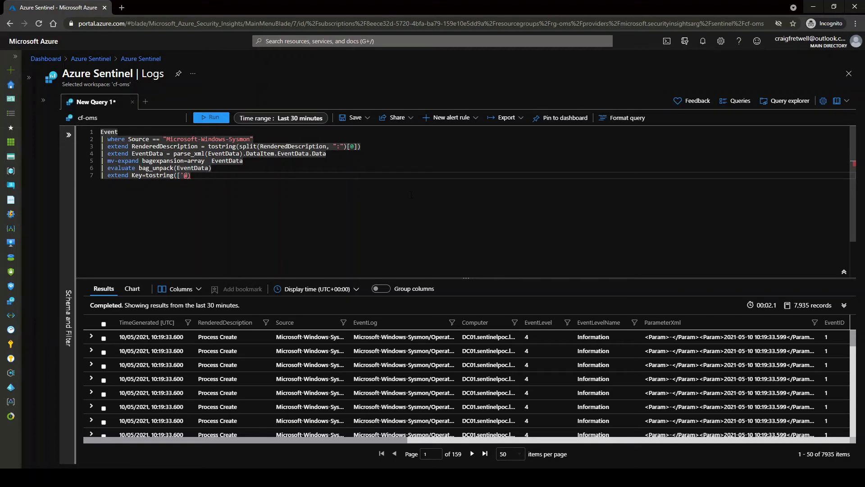
text(@Name)
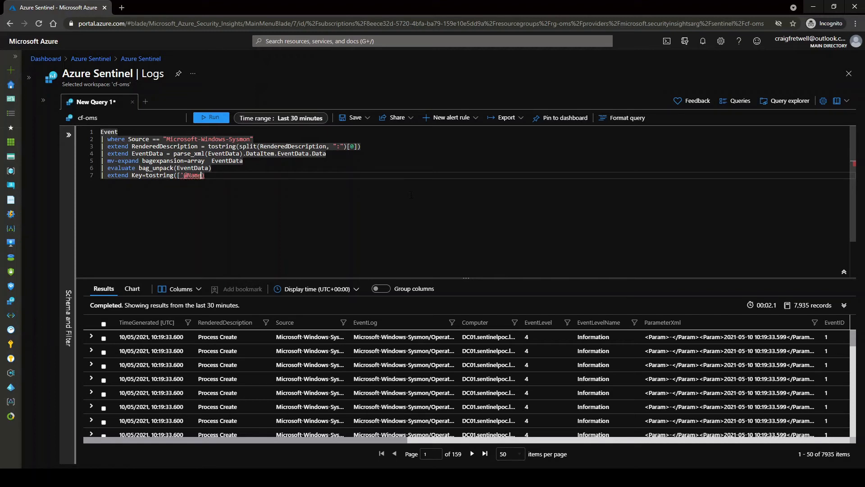
text(])
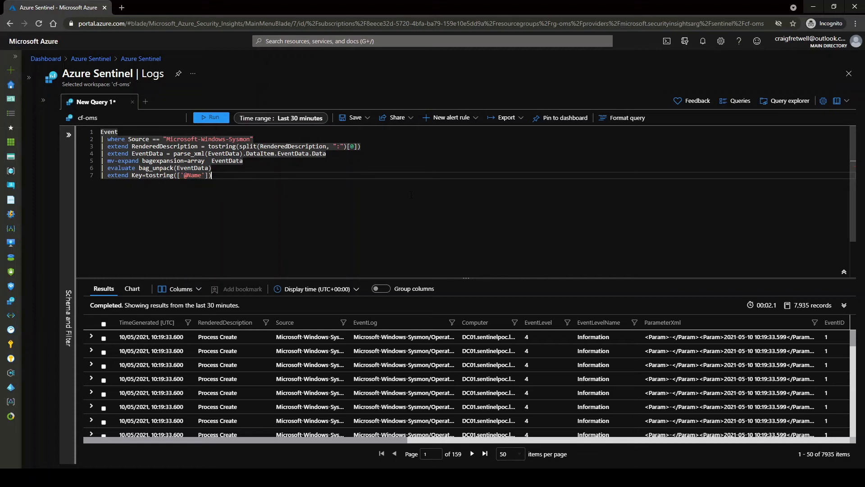
Finish the line with Value = ['#text'], leaving it unrun.
text(,)
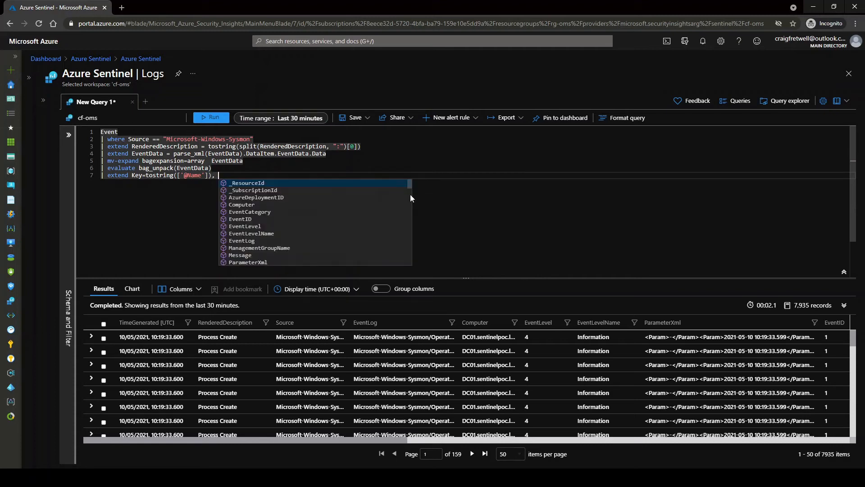
text(column))
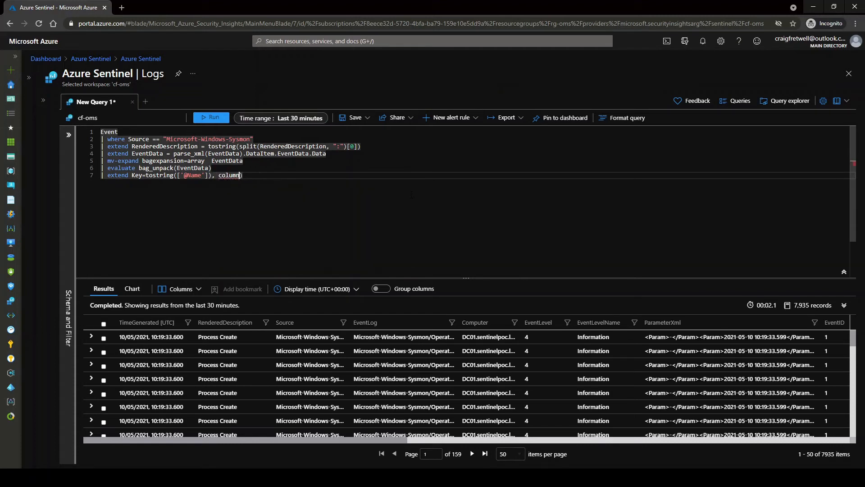
text(Va)
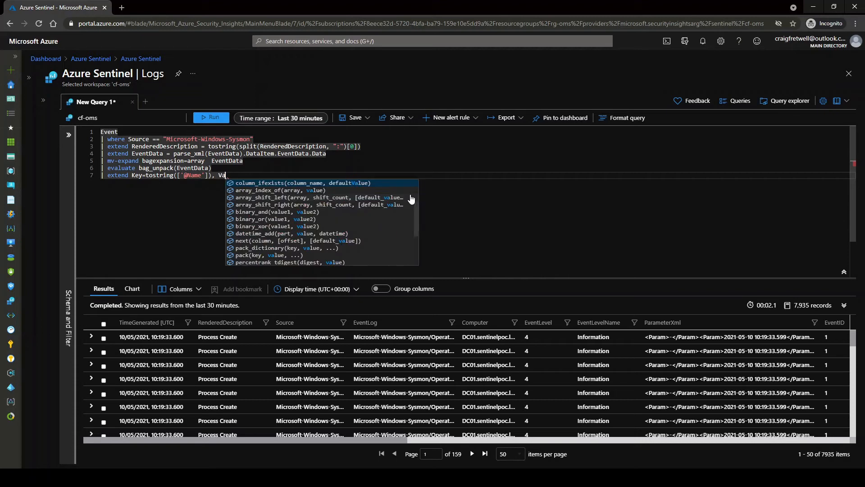
text(lue= [)
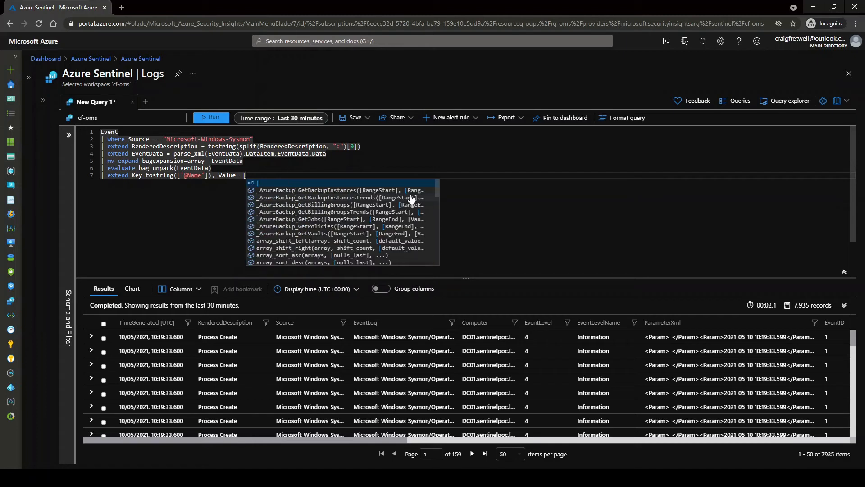
text("#)
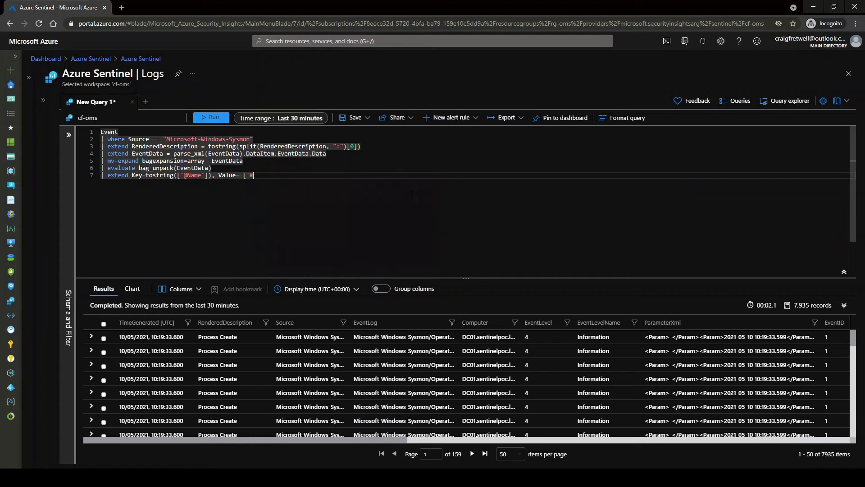
text(text'])
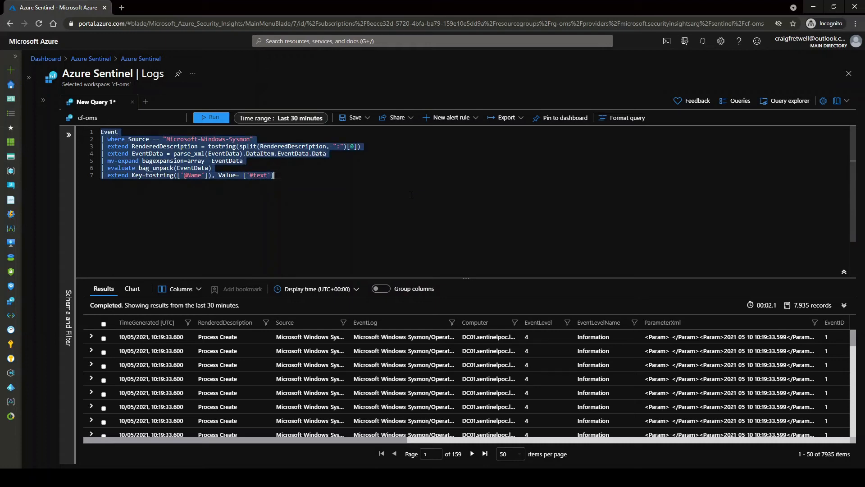
Run with line 7 commented to inspect a row's fields, then uncomment and rerun to get 3,796 Key/Value records.
click(211, 118)
text(//)
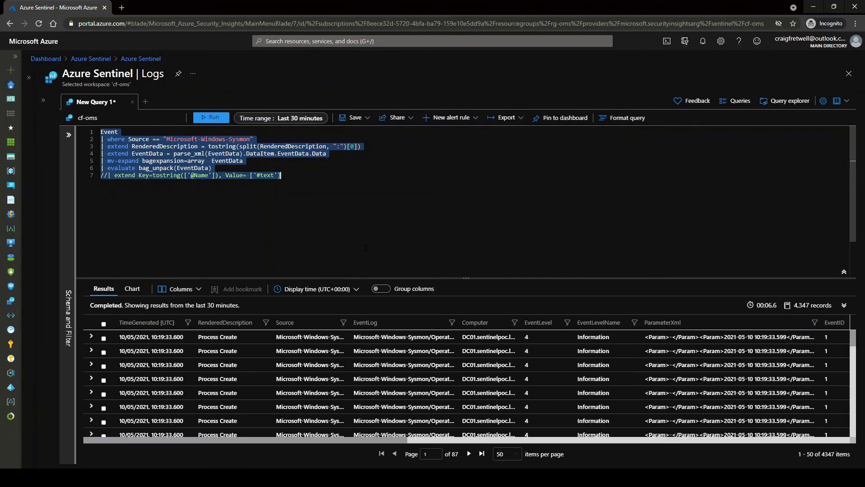
click(91, 337)
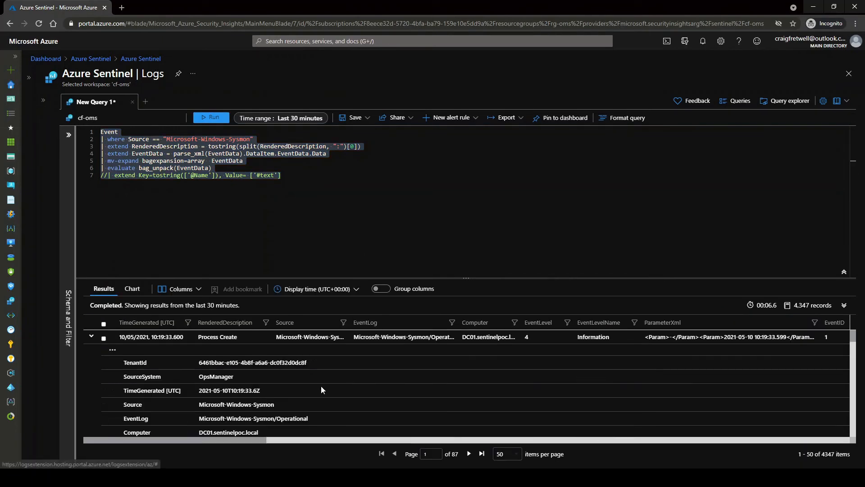
scroll(down, 3)
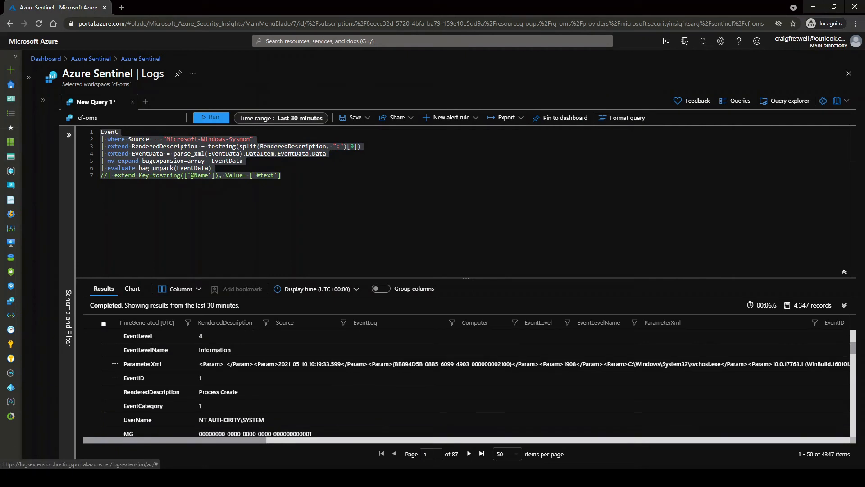
scroll(down, 3)
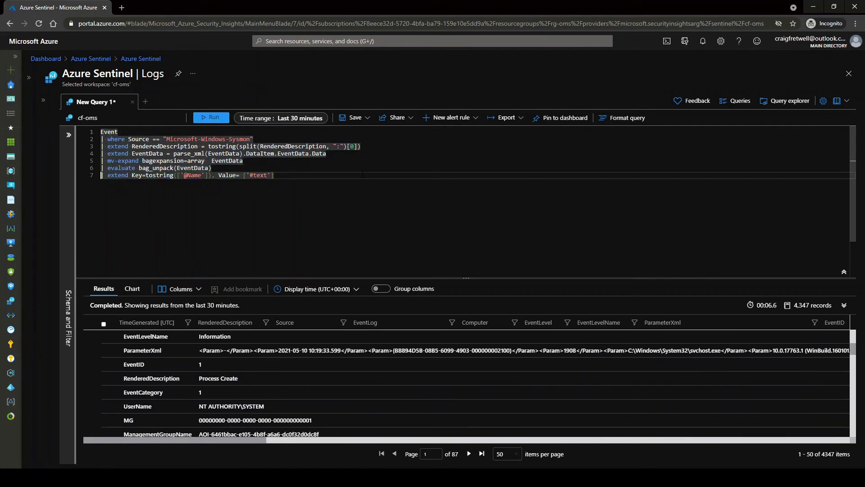
click(211, 117)
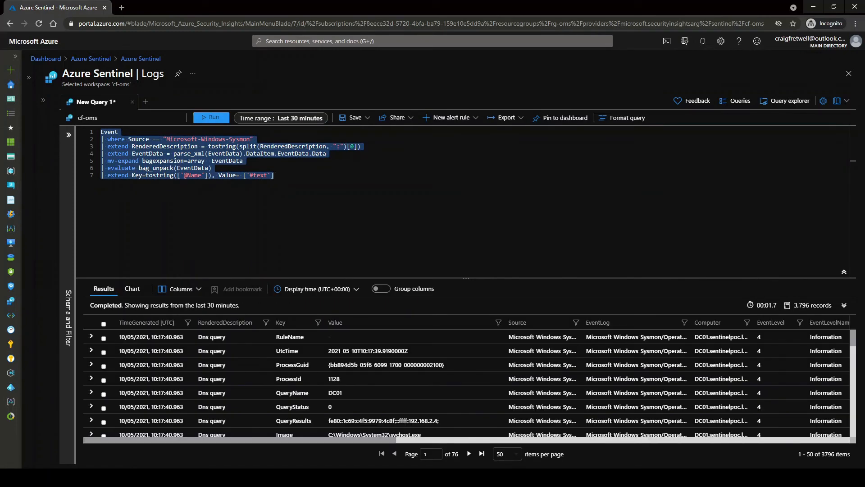
mouse_move(312, 361)
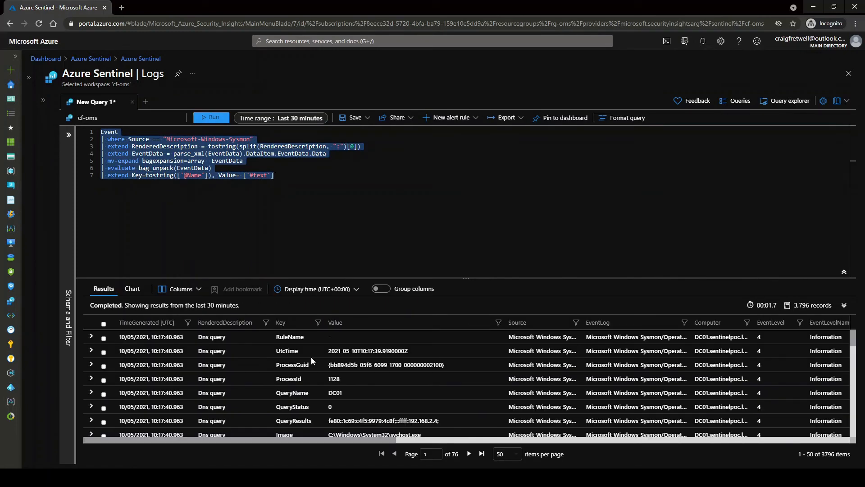
mouse_move(294, 389)
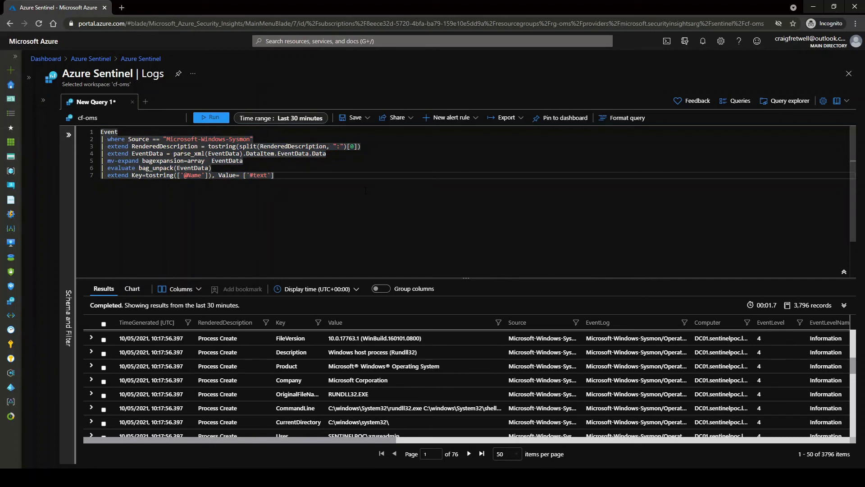
Add an 'evaluate pivot(Key, ...)' line starting its column list with Source and EventID.
text(va)
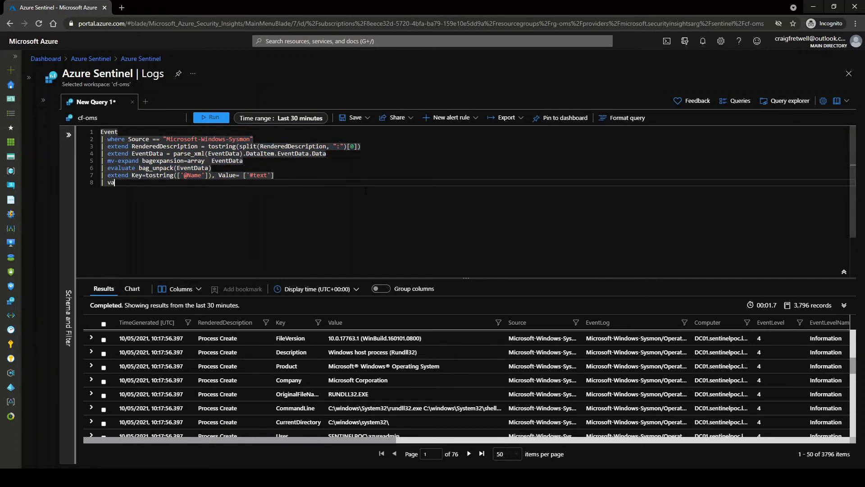
text(evaluate)
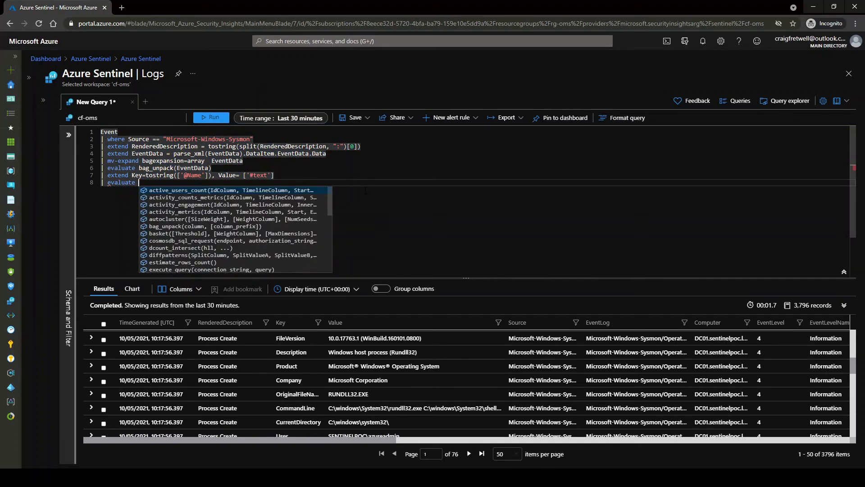
text(pivot()
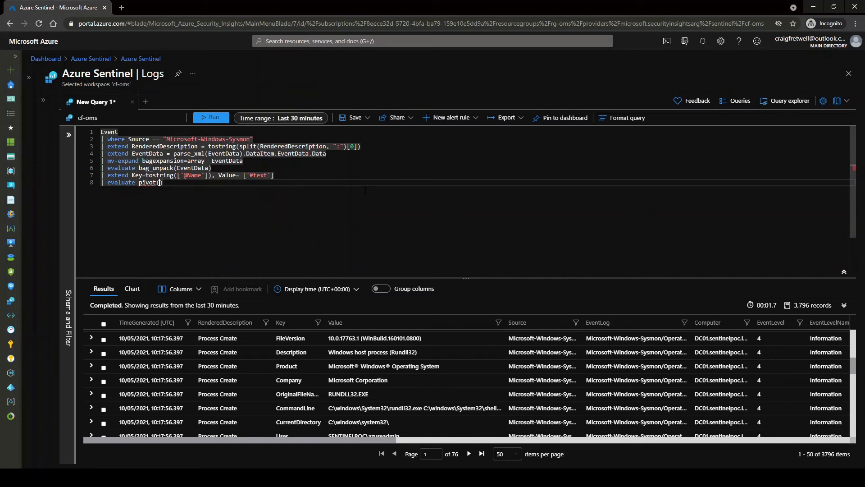
text(Key, any (Value)
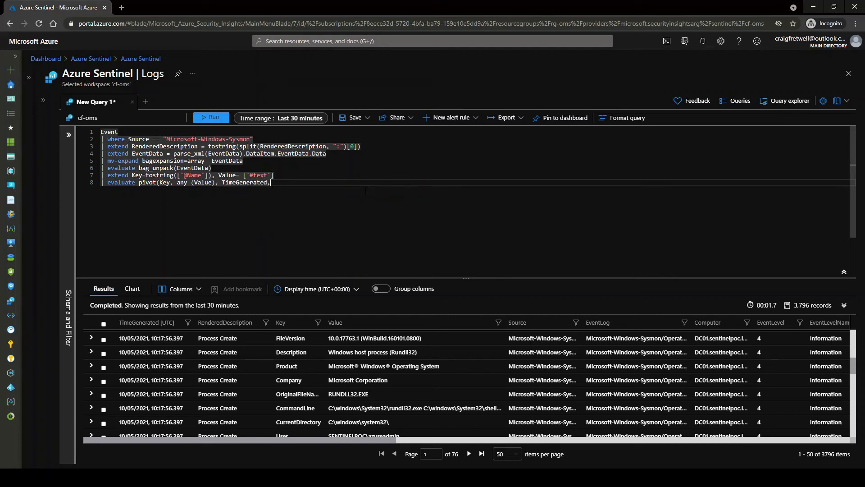
text(Source, EventLog)
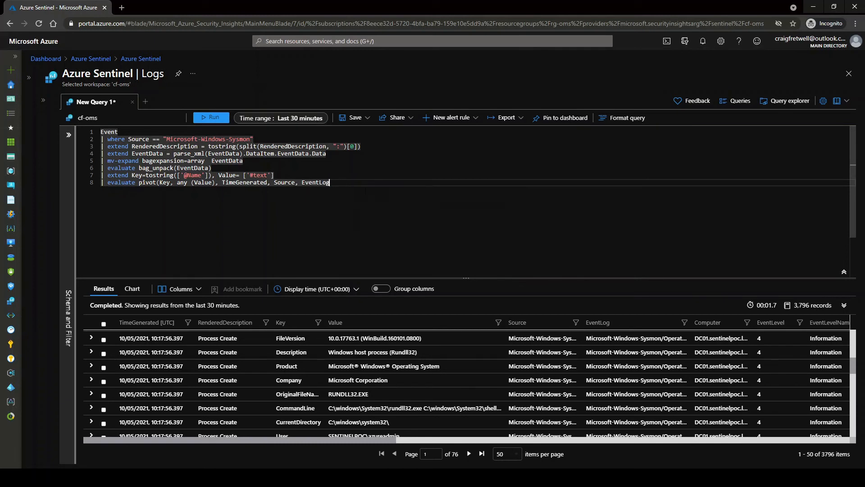
Append Computer, RenderedDescription, Type and _ResourceId to the pivot list and rerun, giving 116 records.
text(, Computer, EventID,)
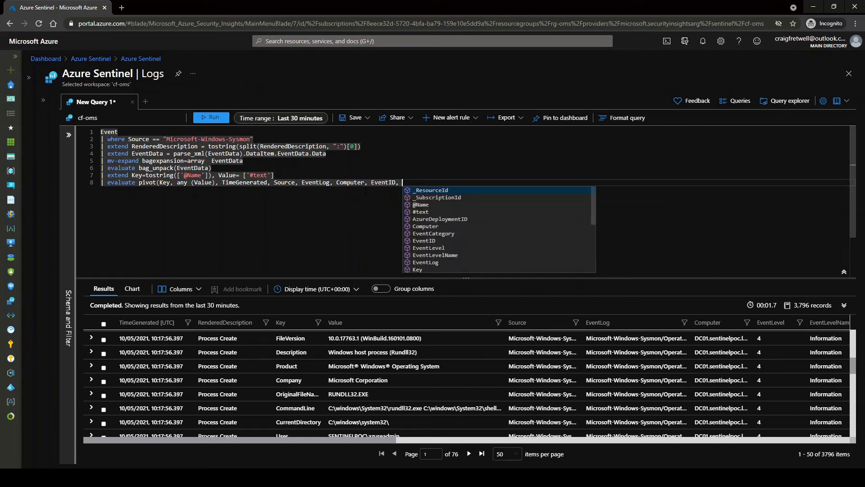
text(RenderedDescription,)
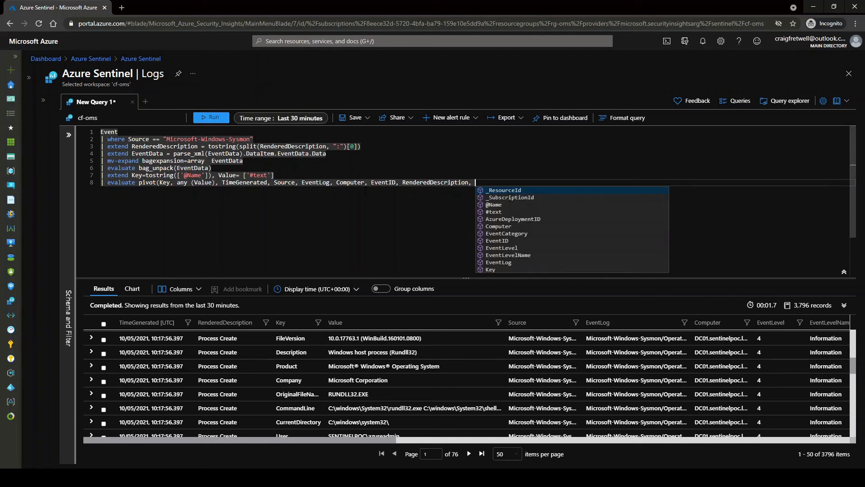
text(Type)
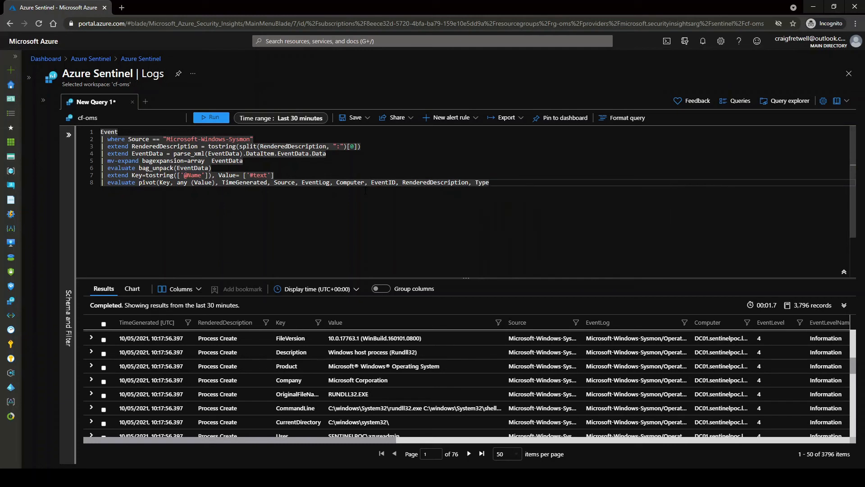
text(, _ResourceId))
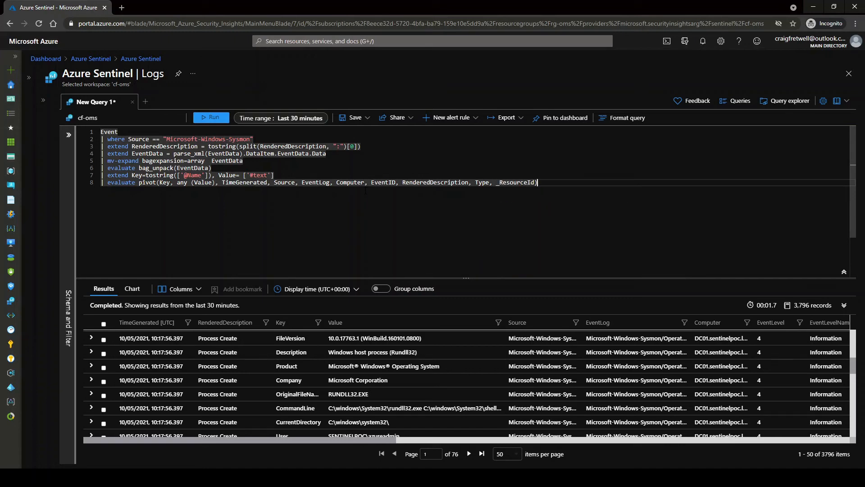
click(211, 117)
text(|)
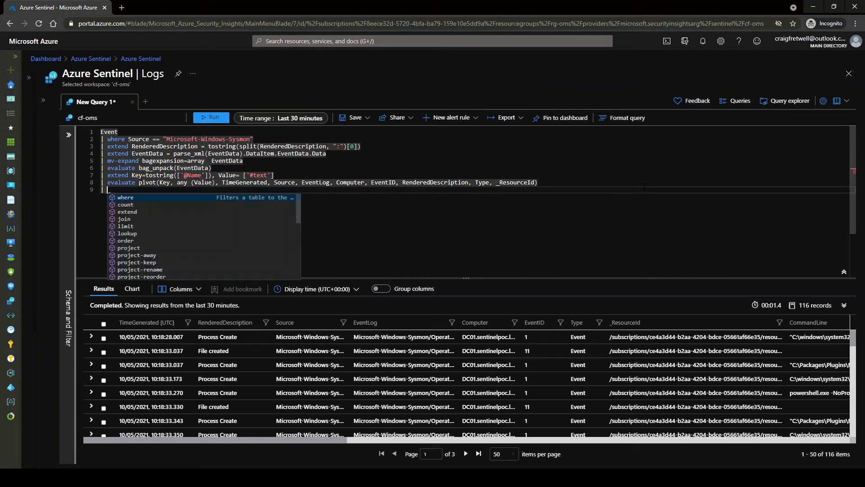
Add 'where OriginalFileName == "Cmd.Exe"' and rerun, leaving 2 Process Create records.
text(where)
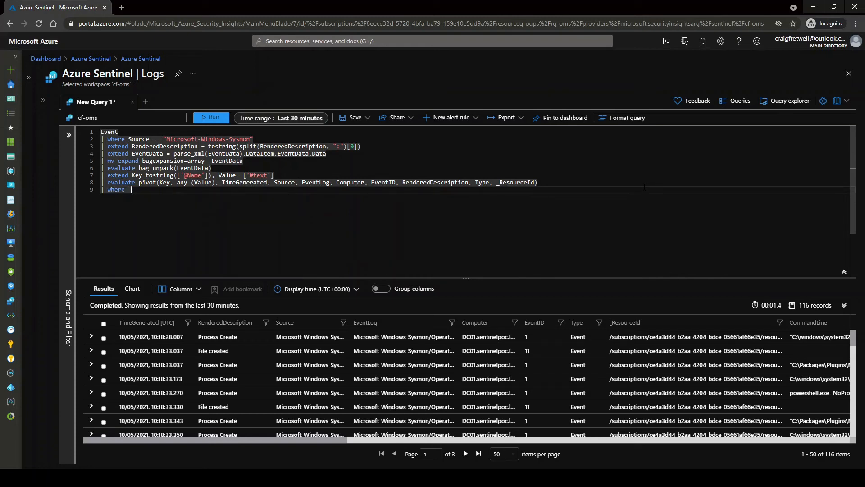
text(On)
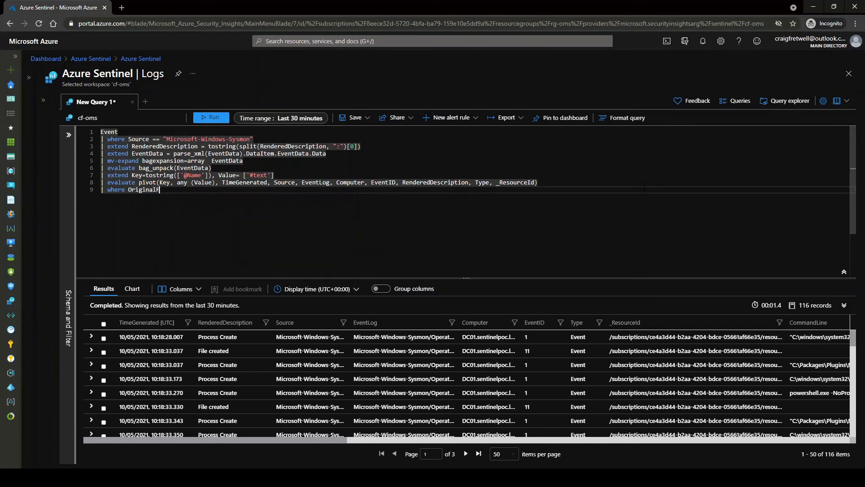
text(ileName =)
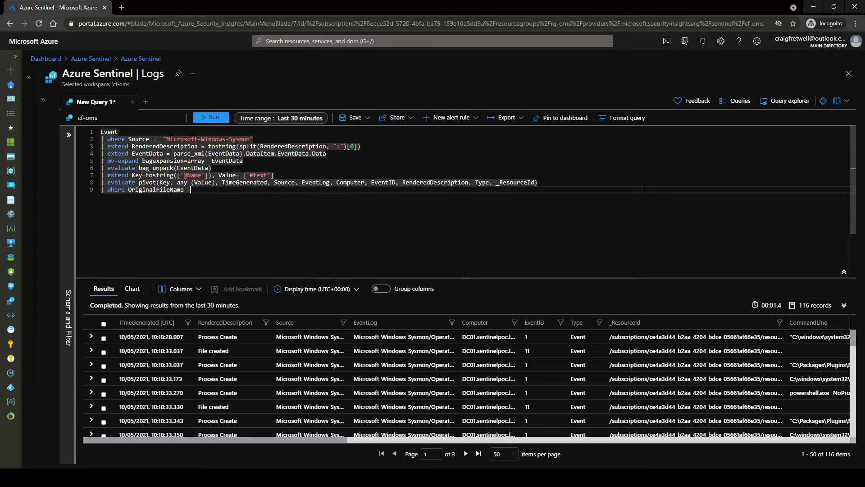
text(== "()
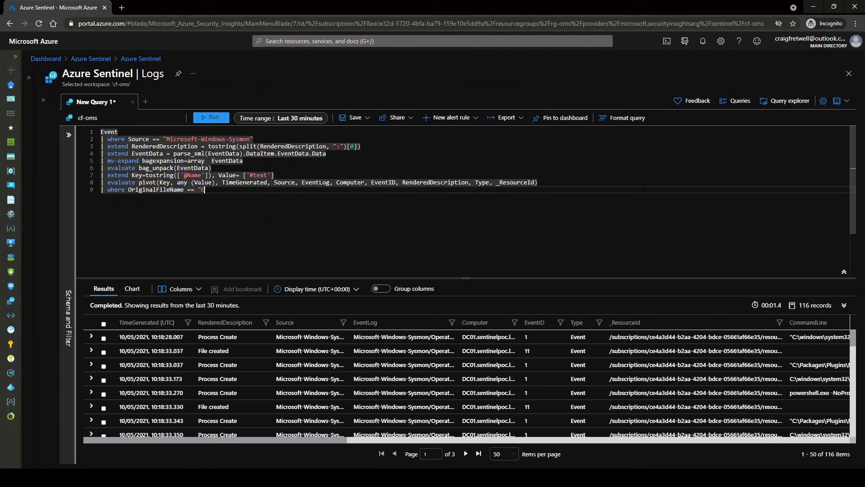
text(md.Exe")
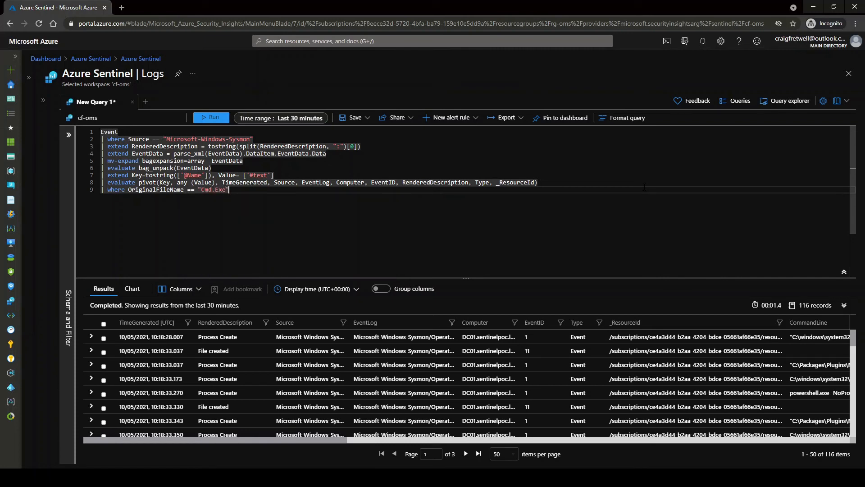
click(210, 118)
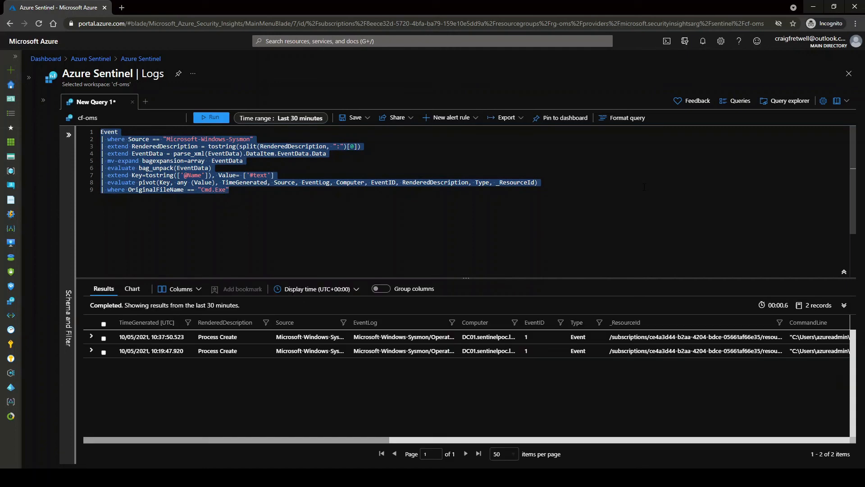
click(229, 190)
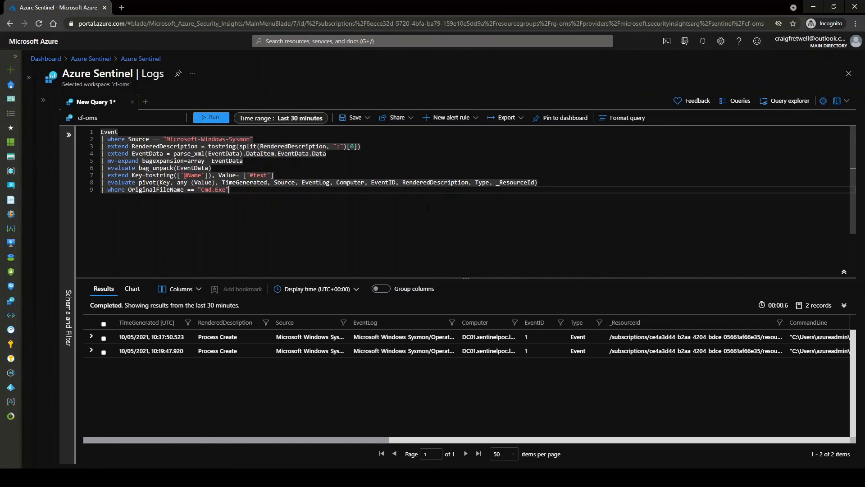
Add 'where Image !endswith "\\cmd.exe"' as line 10 and rerun, still returning 2 records.
key(Enter)
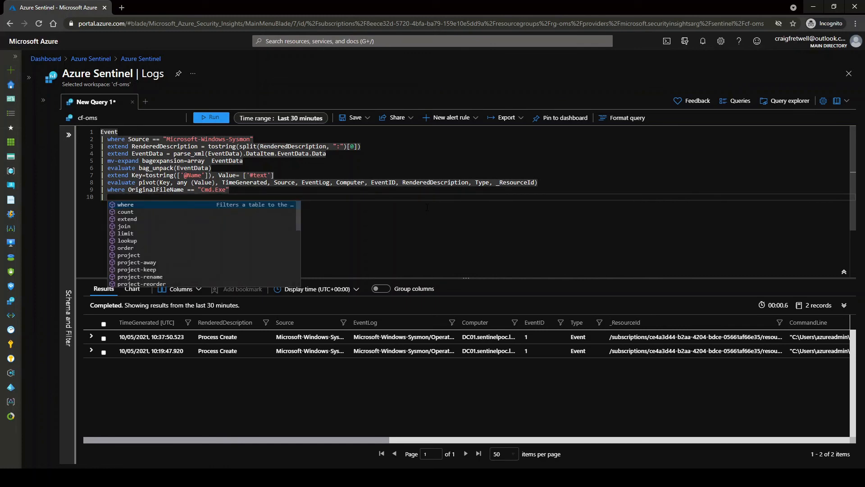
text(where Image !)
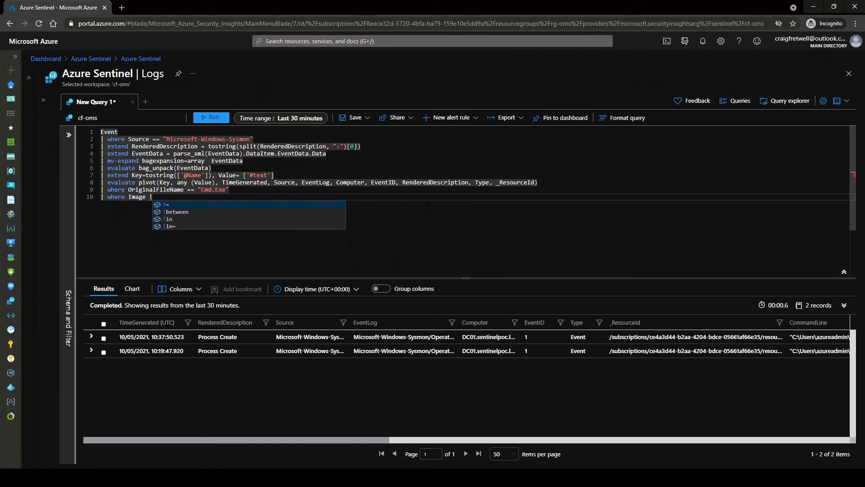
text(endswith)
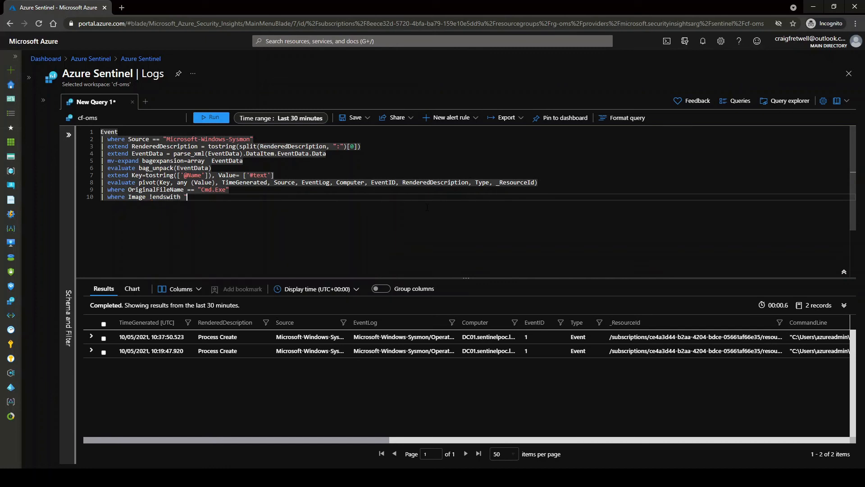
text("\\cmd)
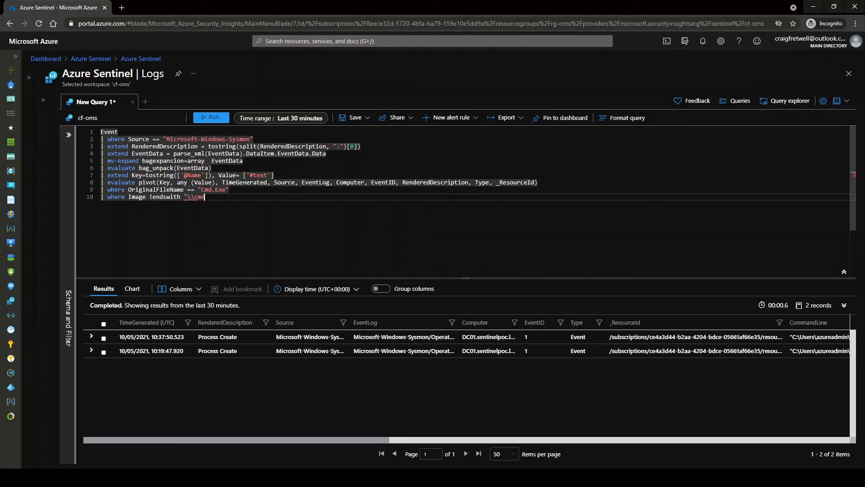
click(211, 117)
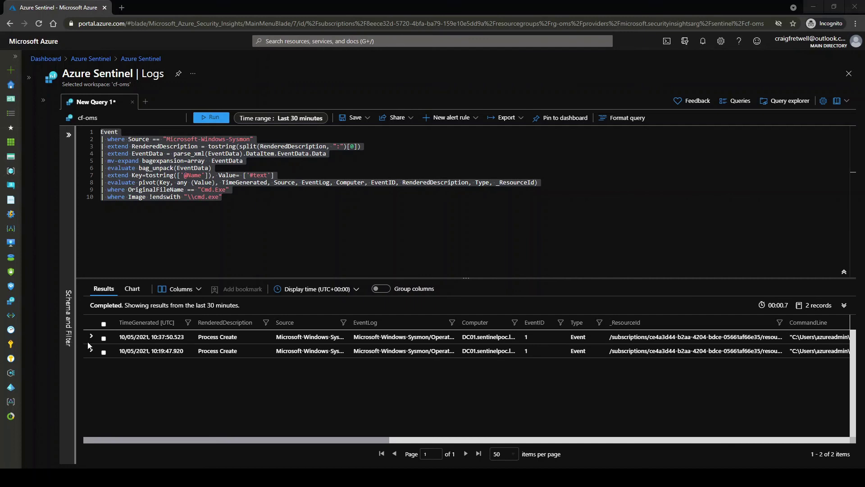
Expand the first result and examine its CommandLine and OriginalFileName, revealing cdm.exe run from Temp.
click(92, 338)
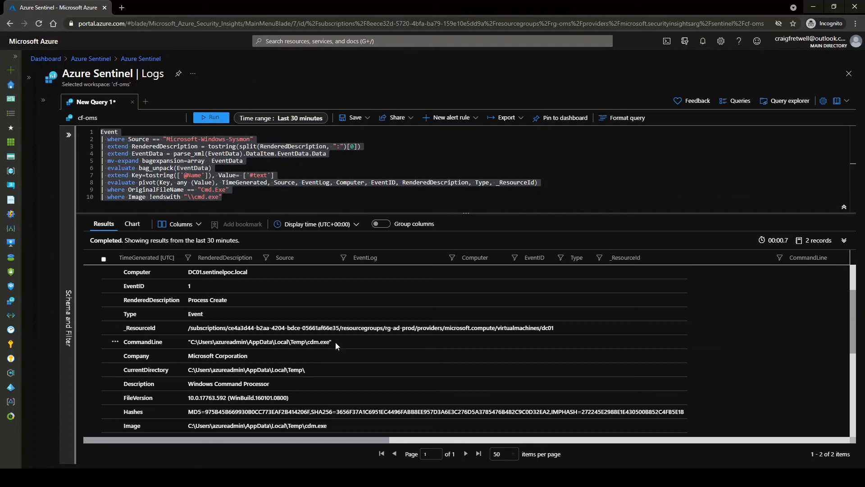
double_click(321, 342)
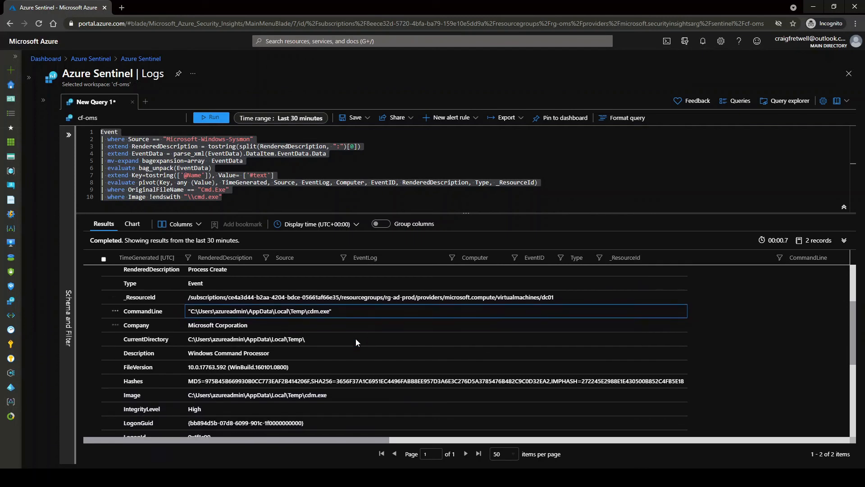
scroll(down, 3)
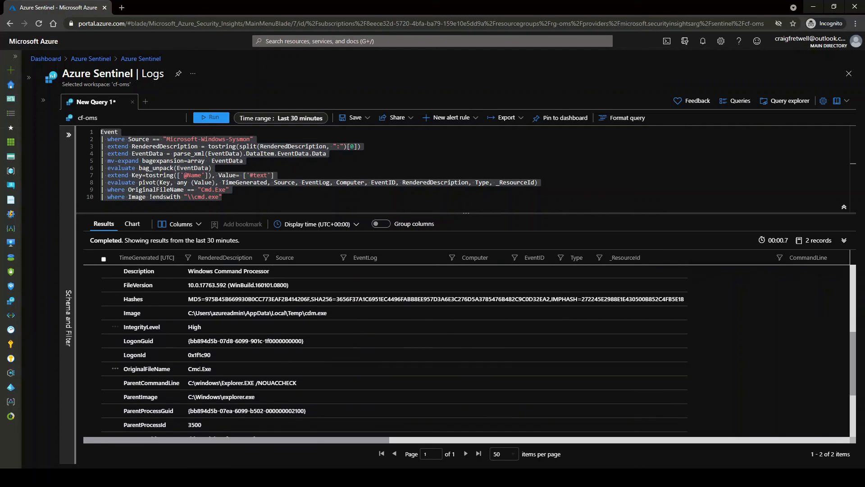
double_click(199, 369)
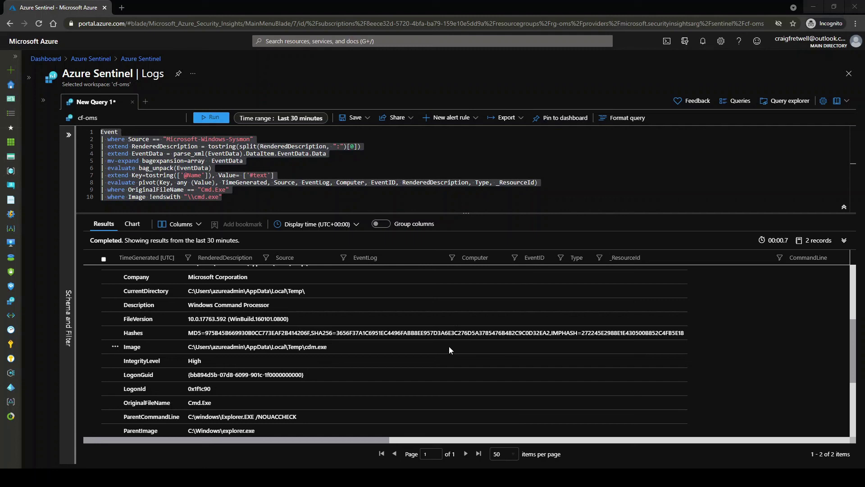
mouse_move(407, 373)
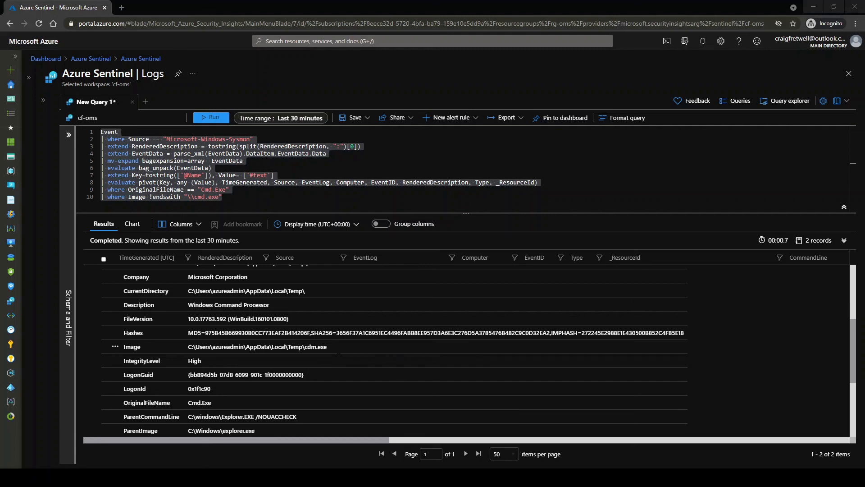
scroll(down, 3)
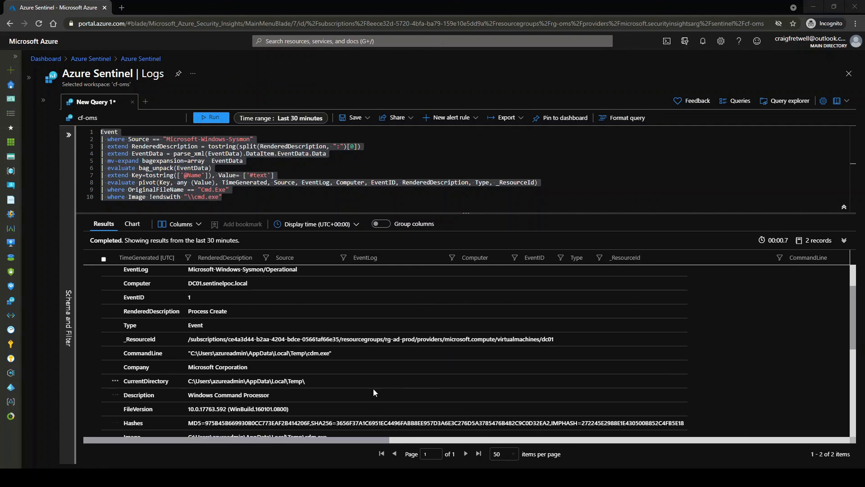
click(91, 272)
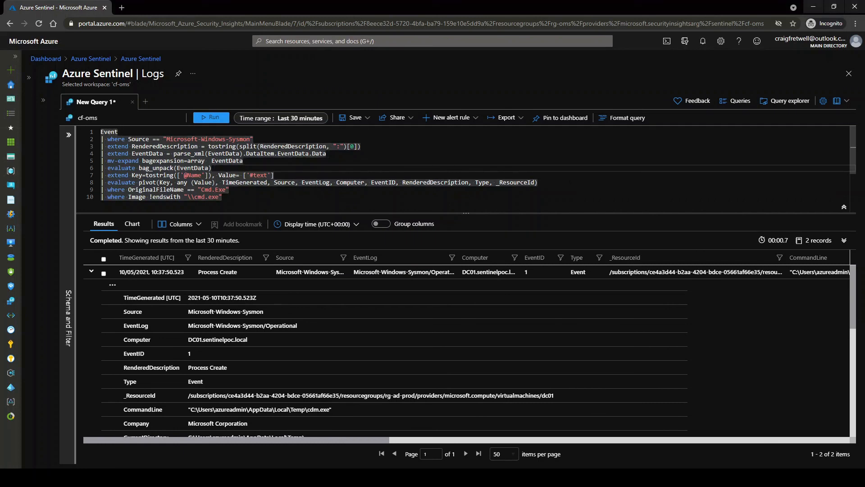
mouse_move(626, 253)
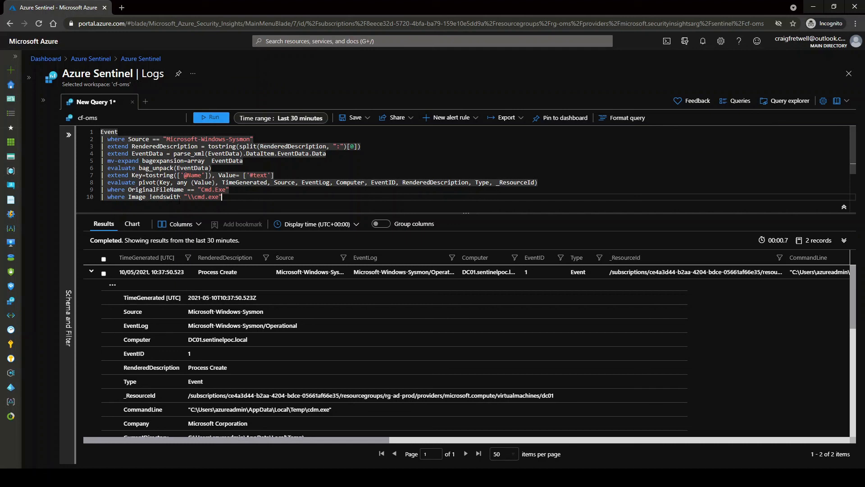
mouse_move(404, 321)
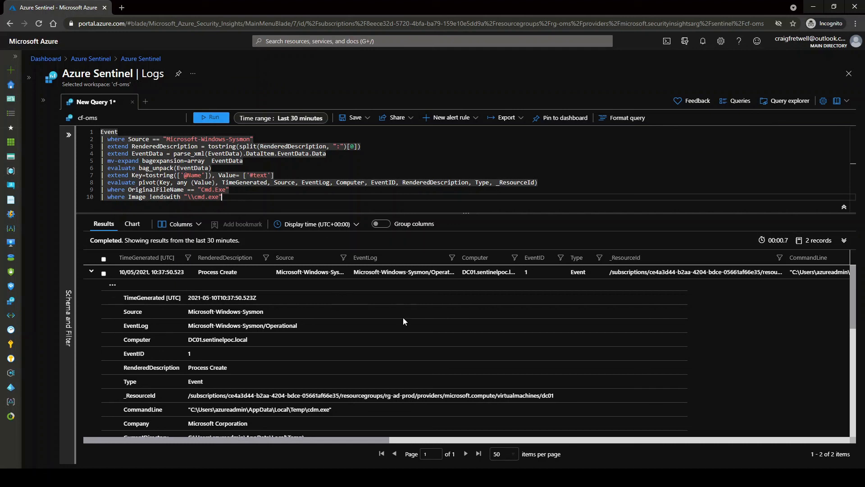